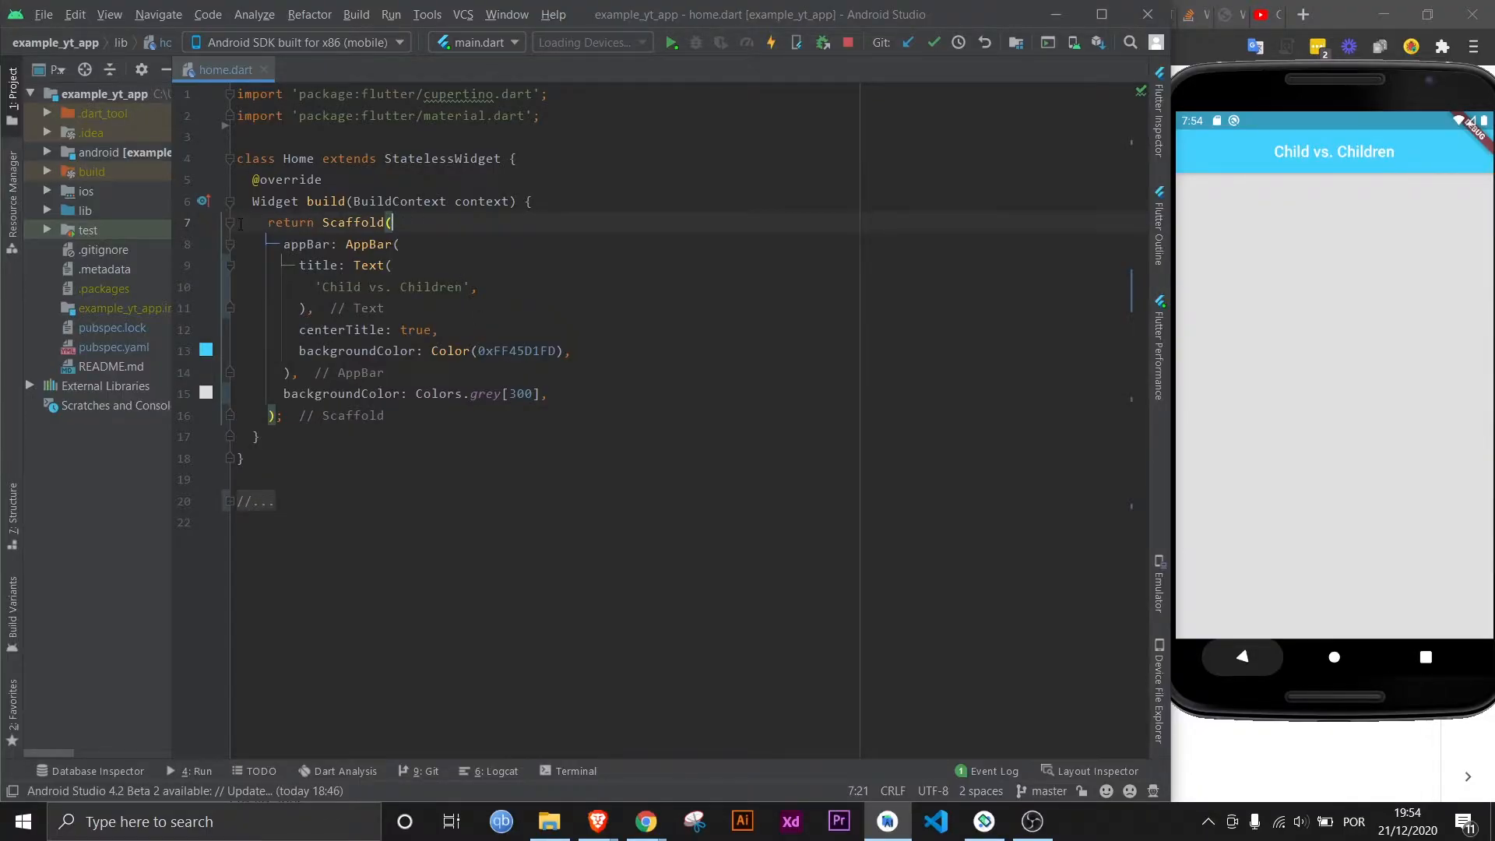
- Fold the AppBar and add an empty body: property on a new line below backgroundColor
{"action": "left_click", "coordinate": [231, 244]}
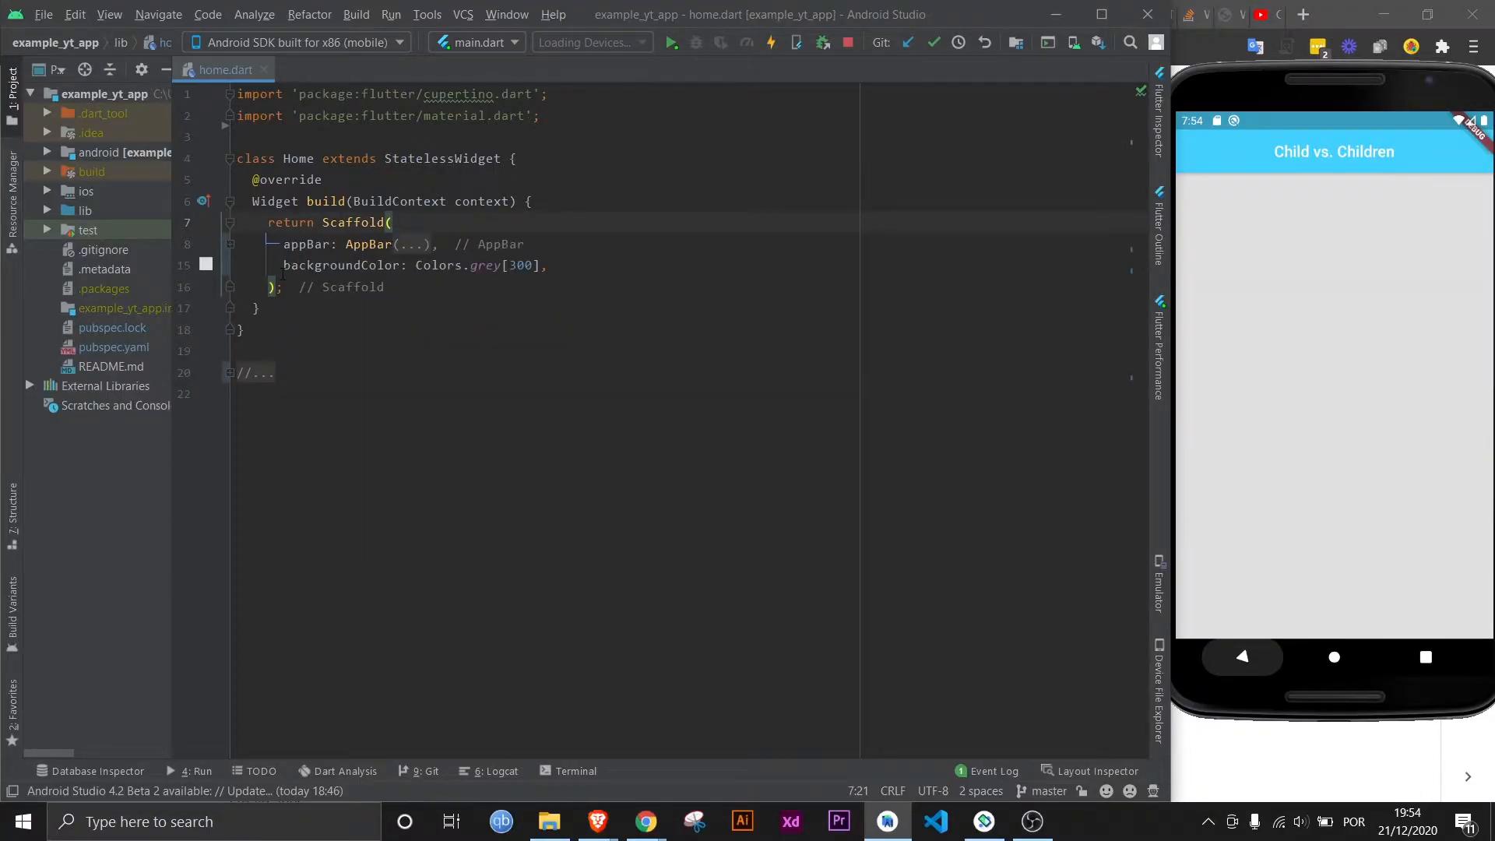
{"action": "triple_click", "coordinate": [413, 265]}
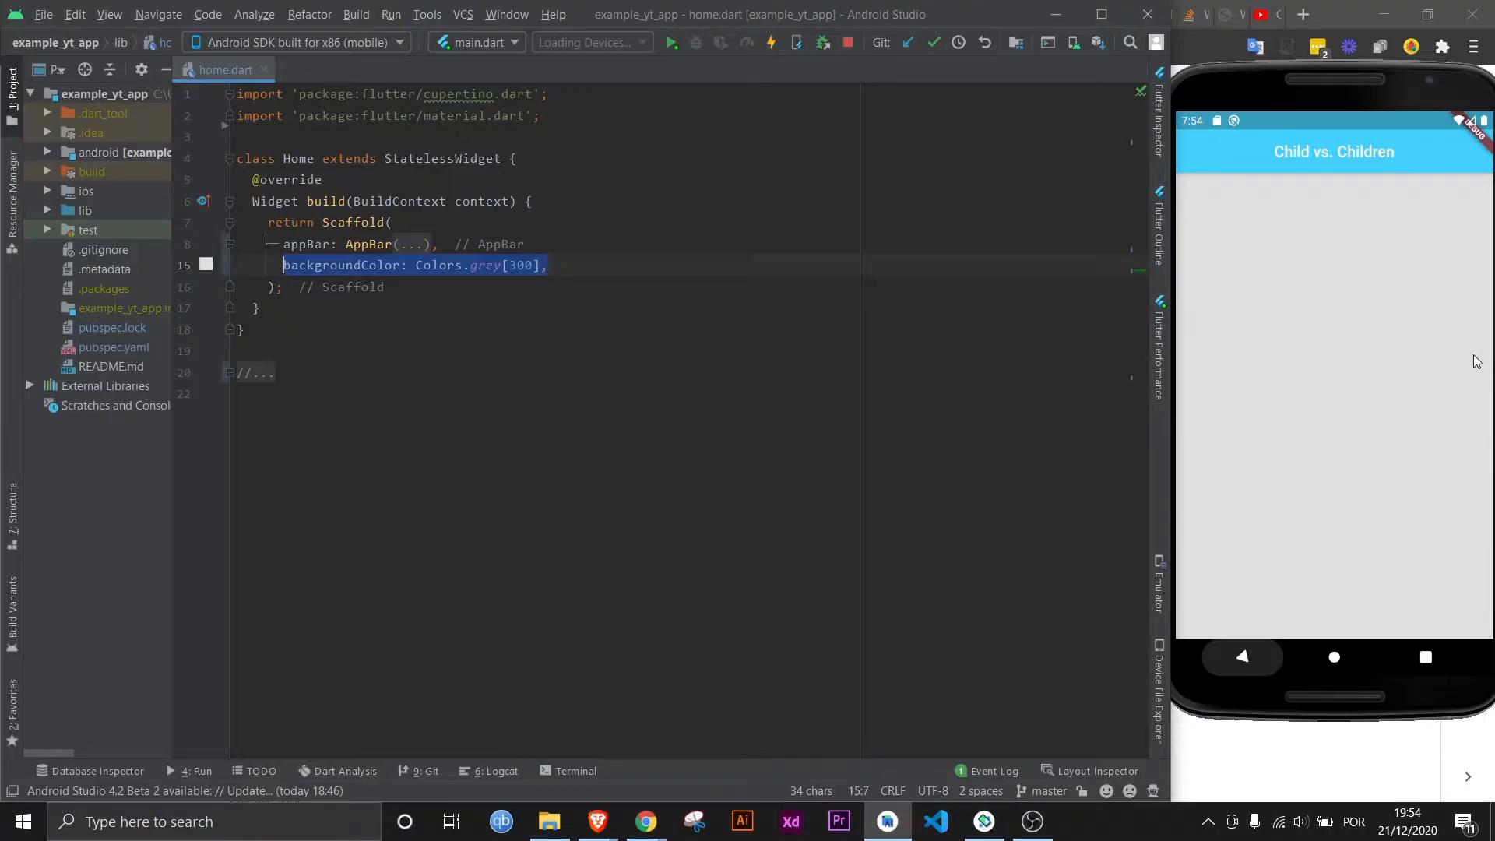
{"action": "key", "text": "enter"}
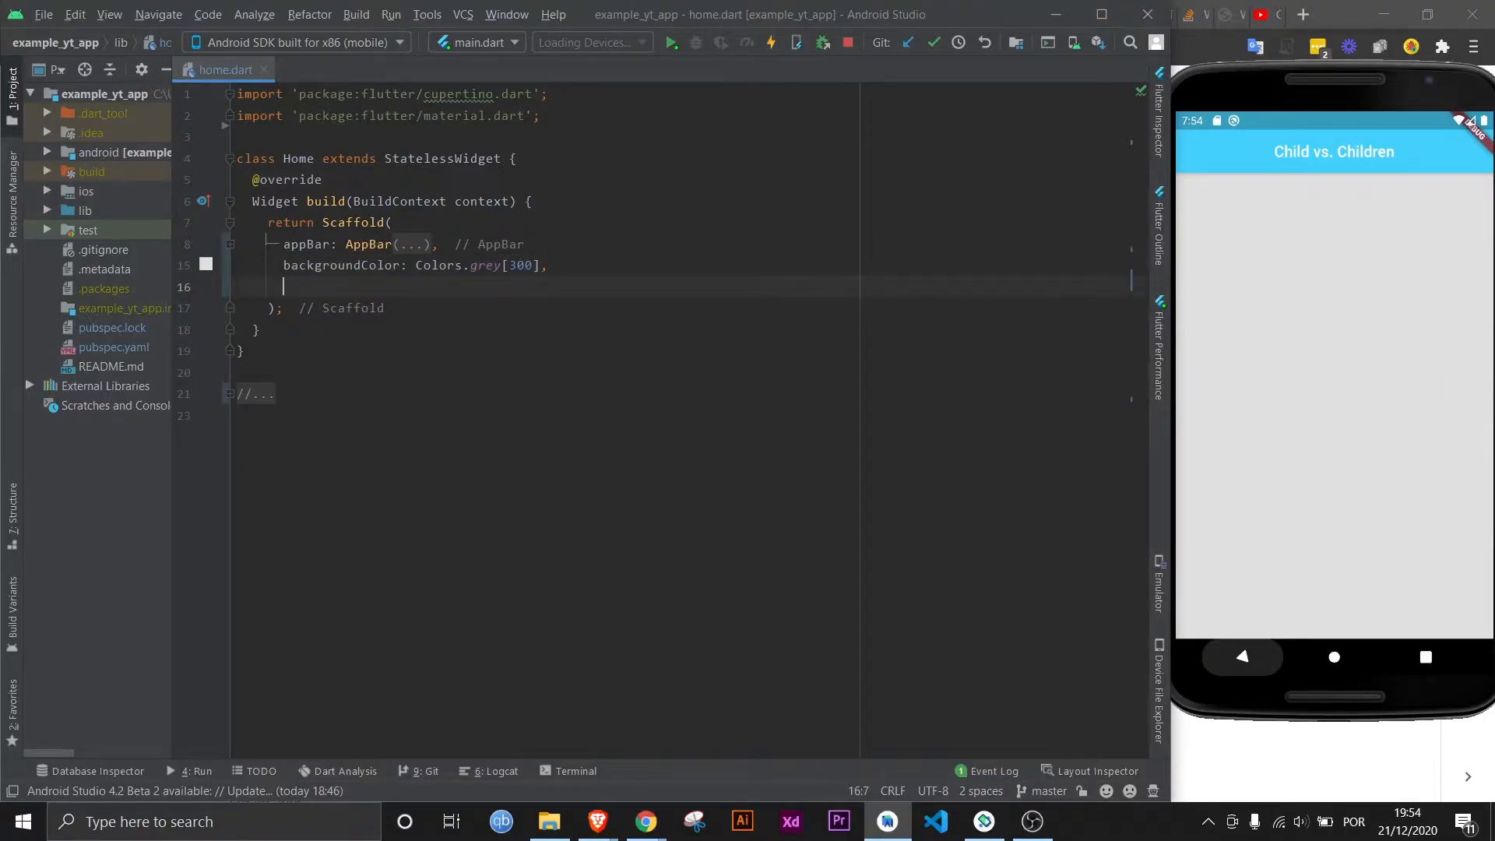
{"action": "type", "text": "bo"}
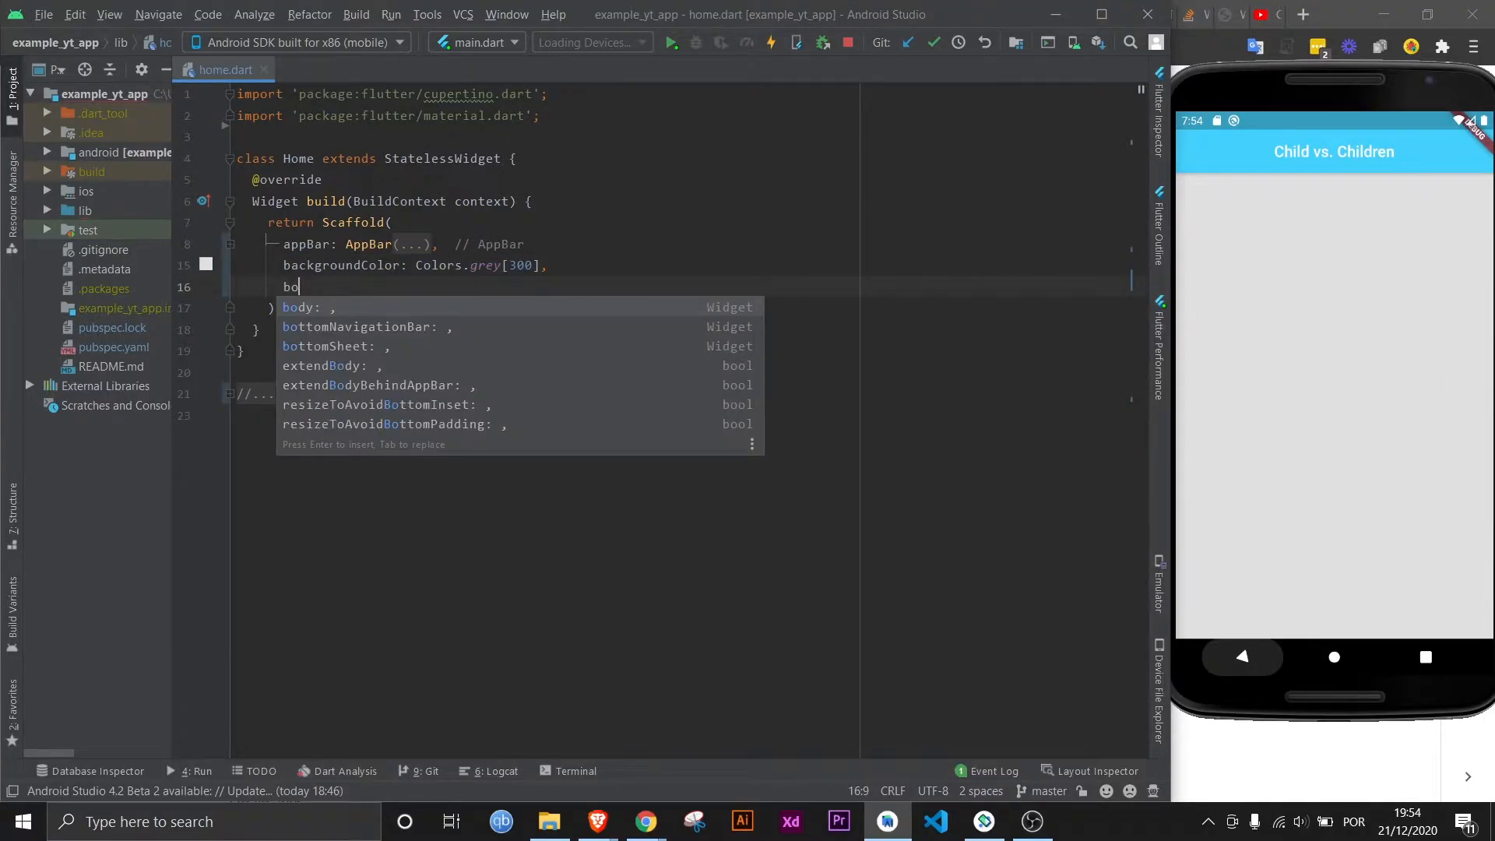
{"action": "type", "text": "dy: ,"}
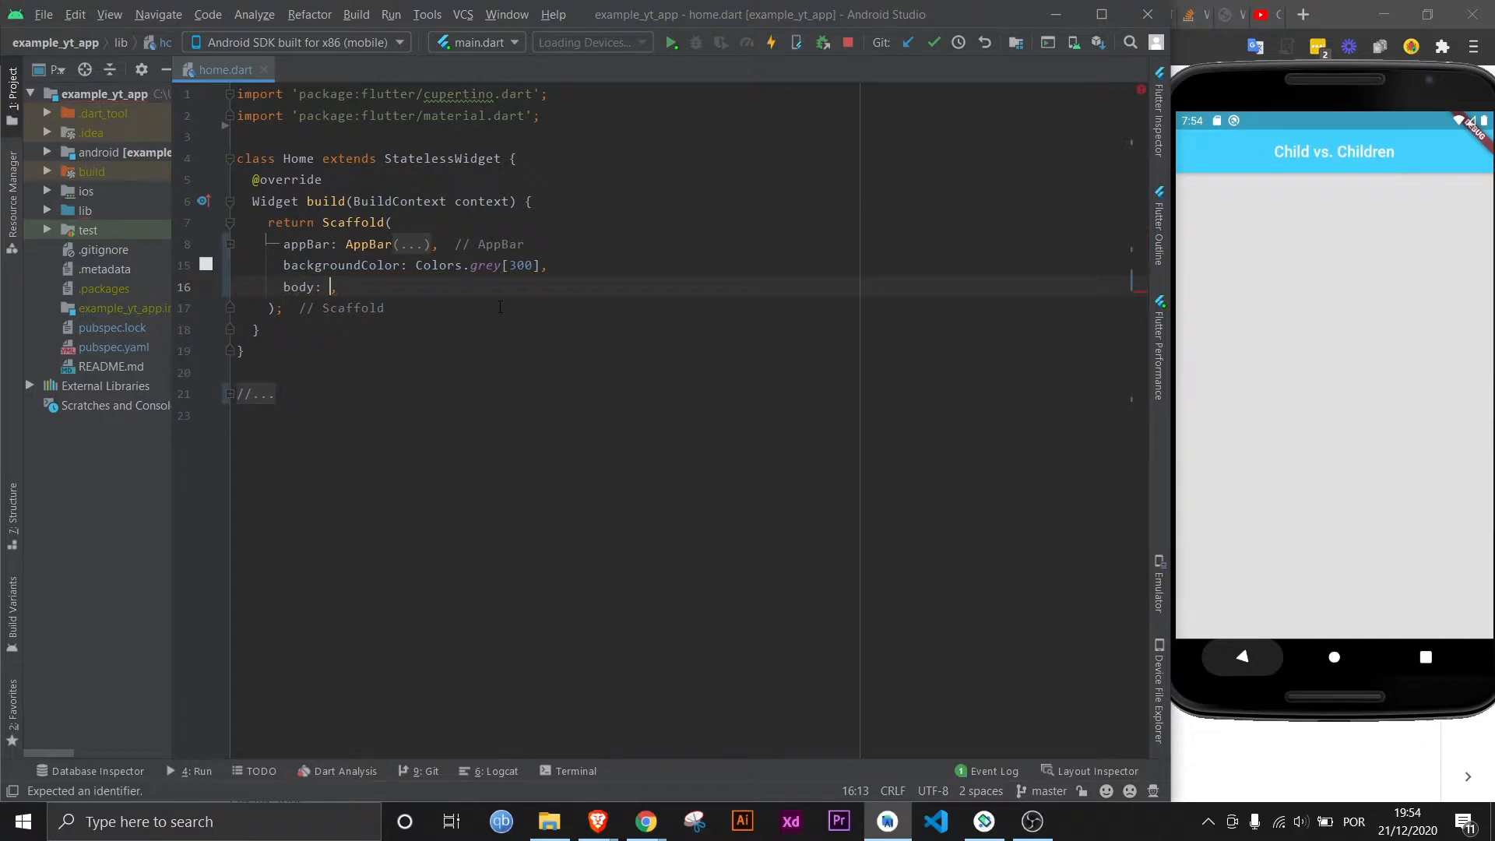
- Read the quick documentation for the Scaffold body property, then dismiss it
{"action": "key", "text": "ctrl+q"}
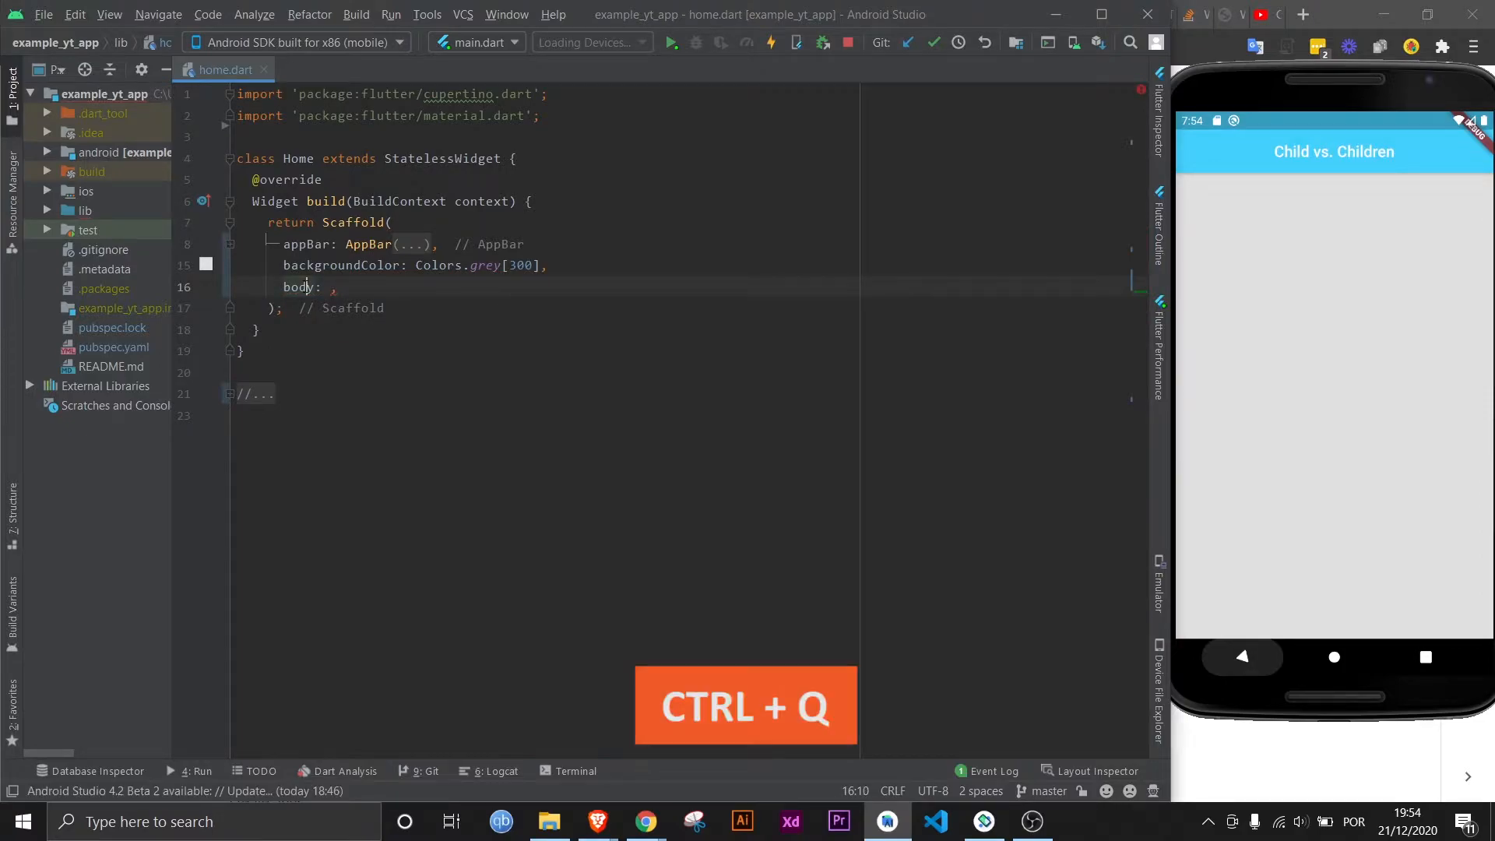
{"action": "key", "text": "ctrl+q"}
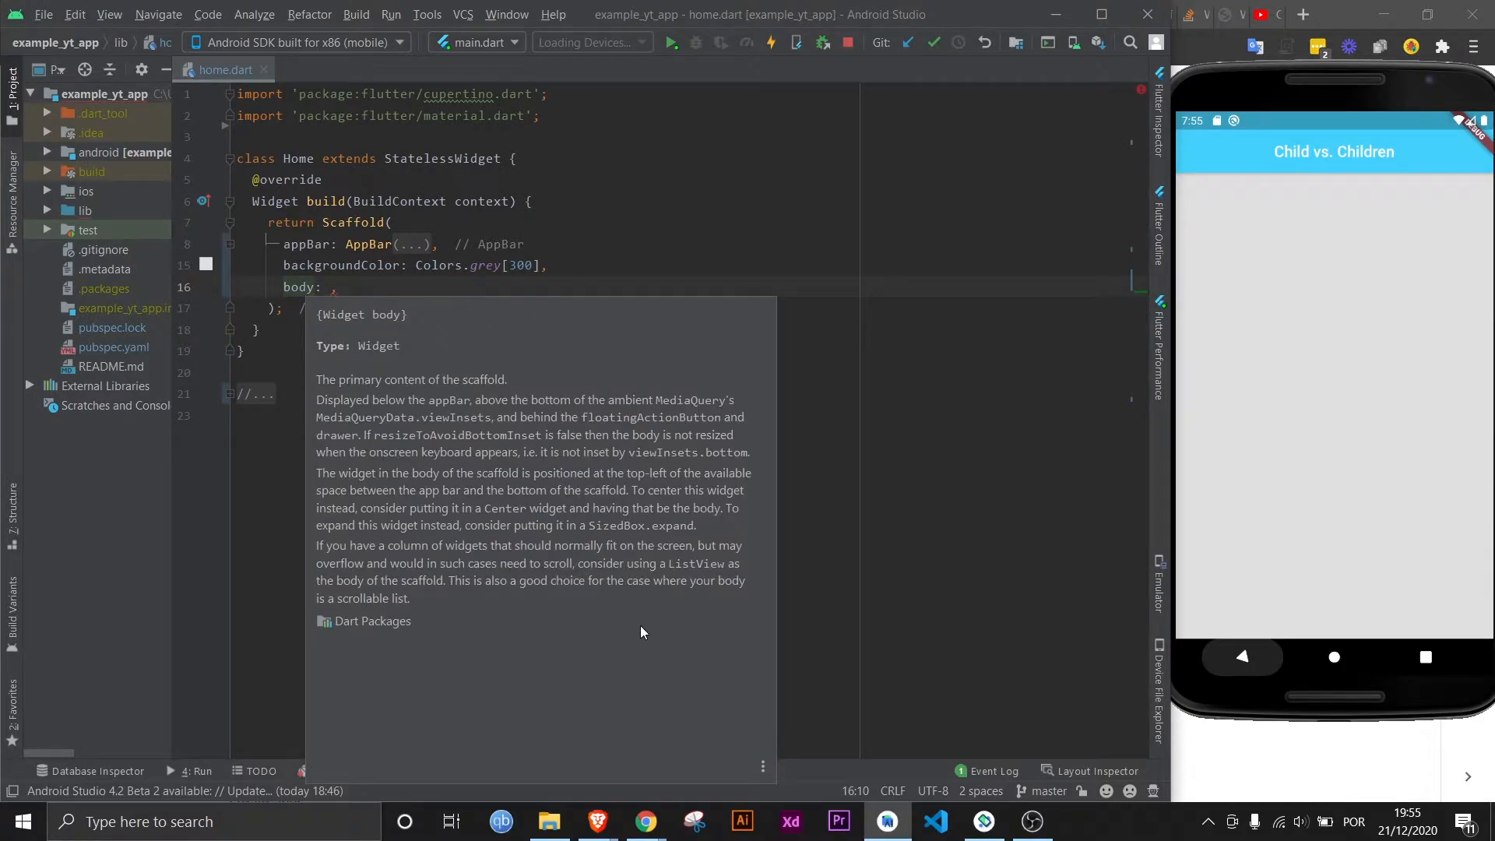
{"action": "mouse_move", "coordinate": [545, 316]}
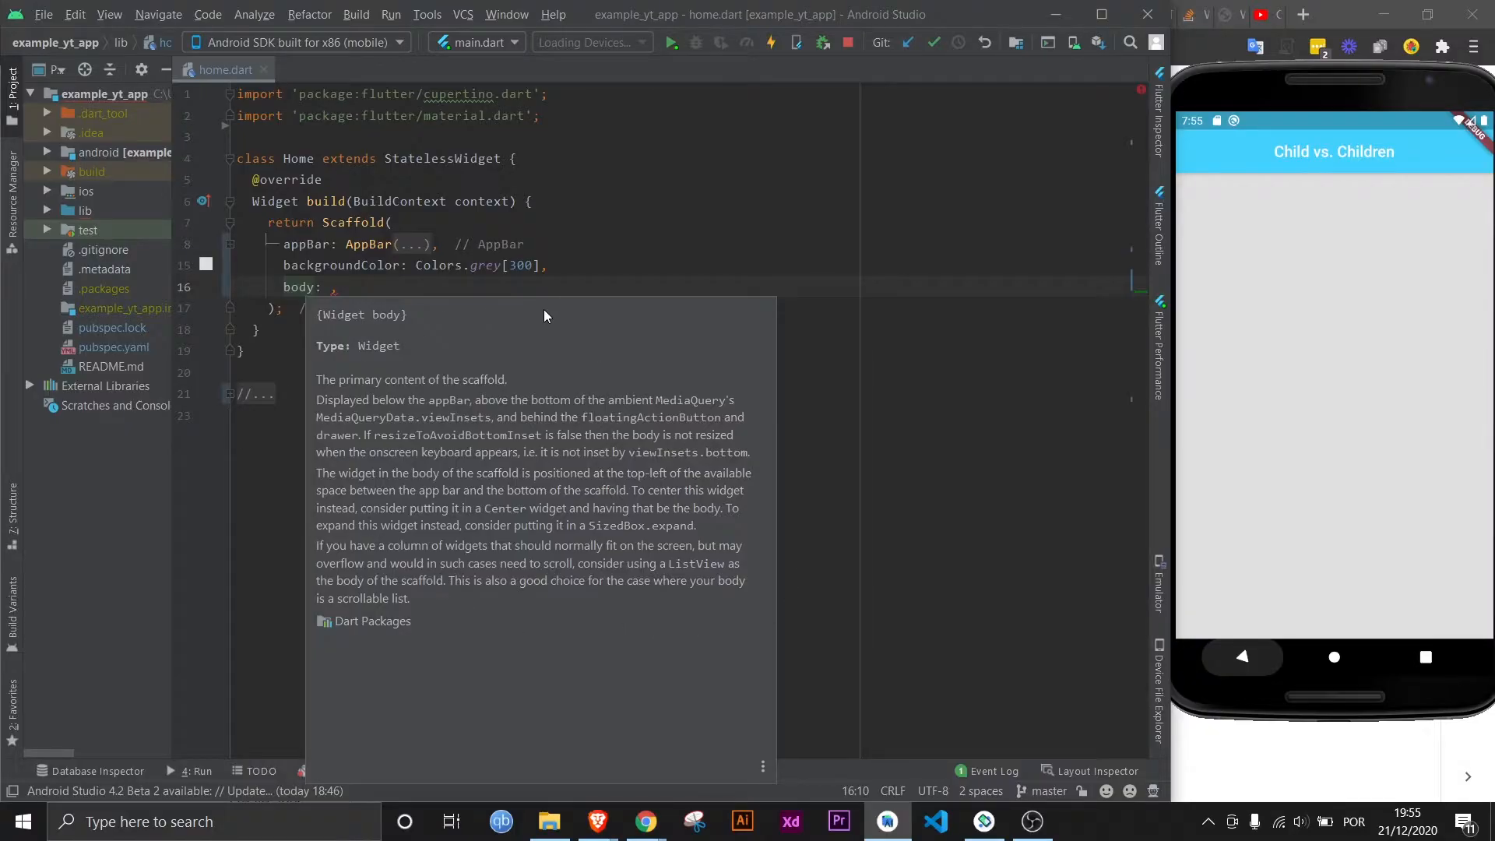
{"action": "mouse_move", "coordinate": [348, 356]}
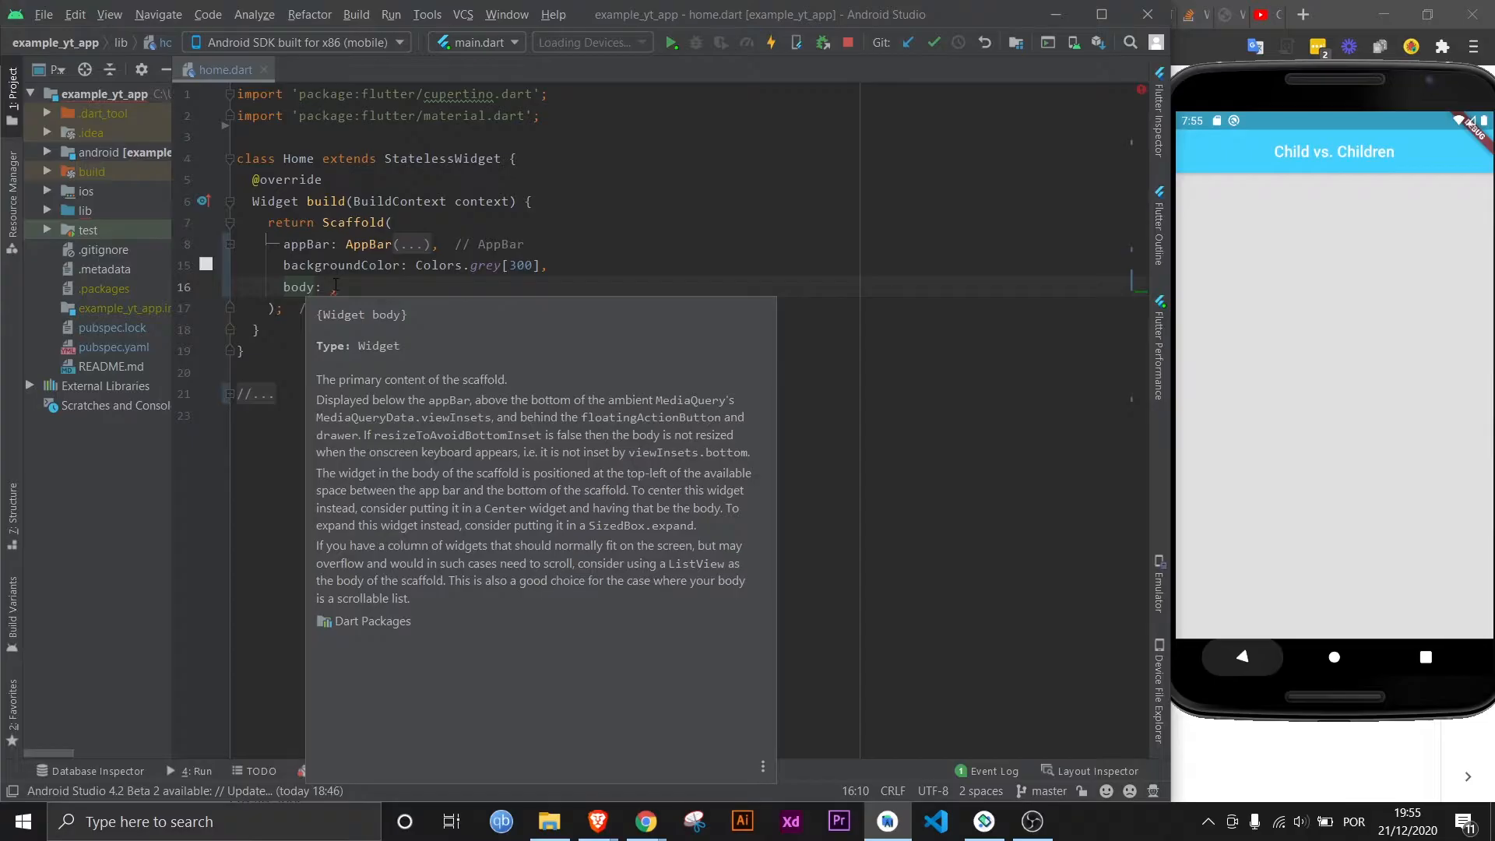
{"action": "key", "text": "Escape"}
{"action": "type", "text": "height:"}
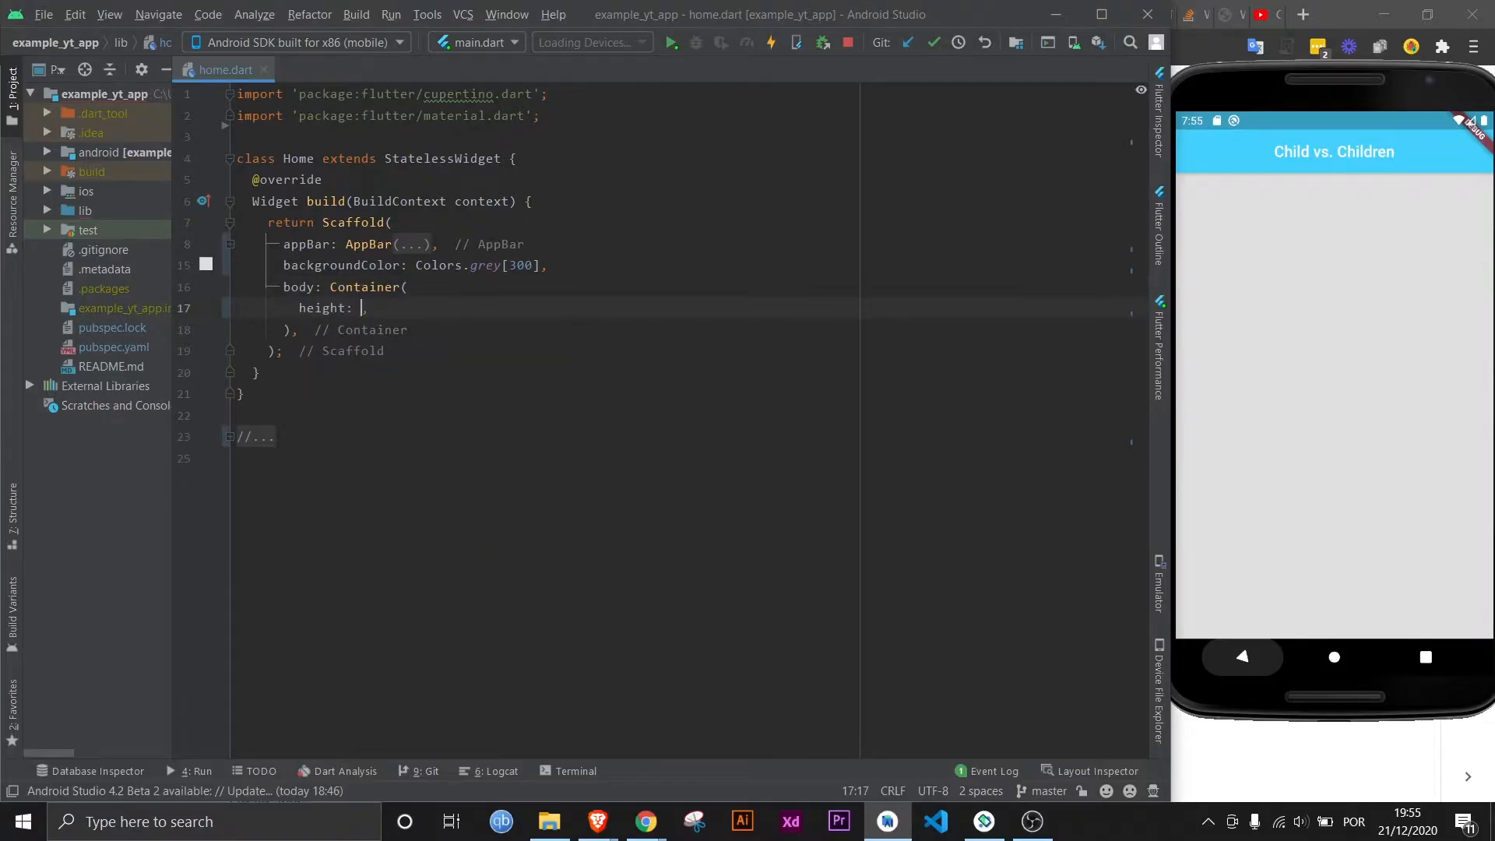
- Fill the body Container with size 200.0, color Colors.red and a Text('Box 1') child
{"action": "type", "text": "200.0,"}
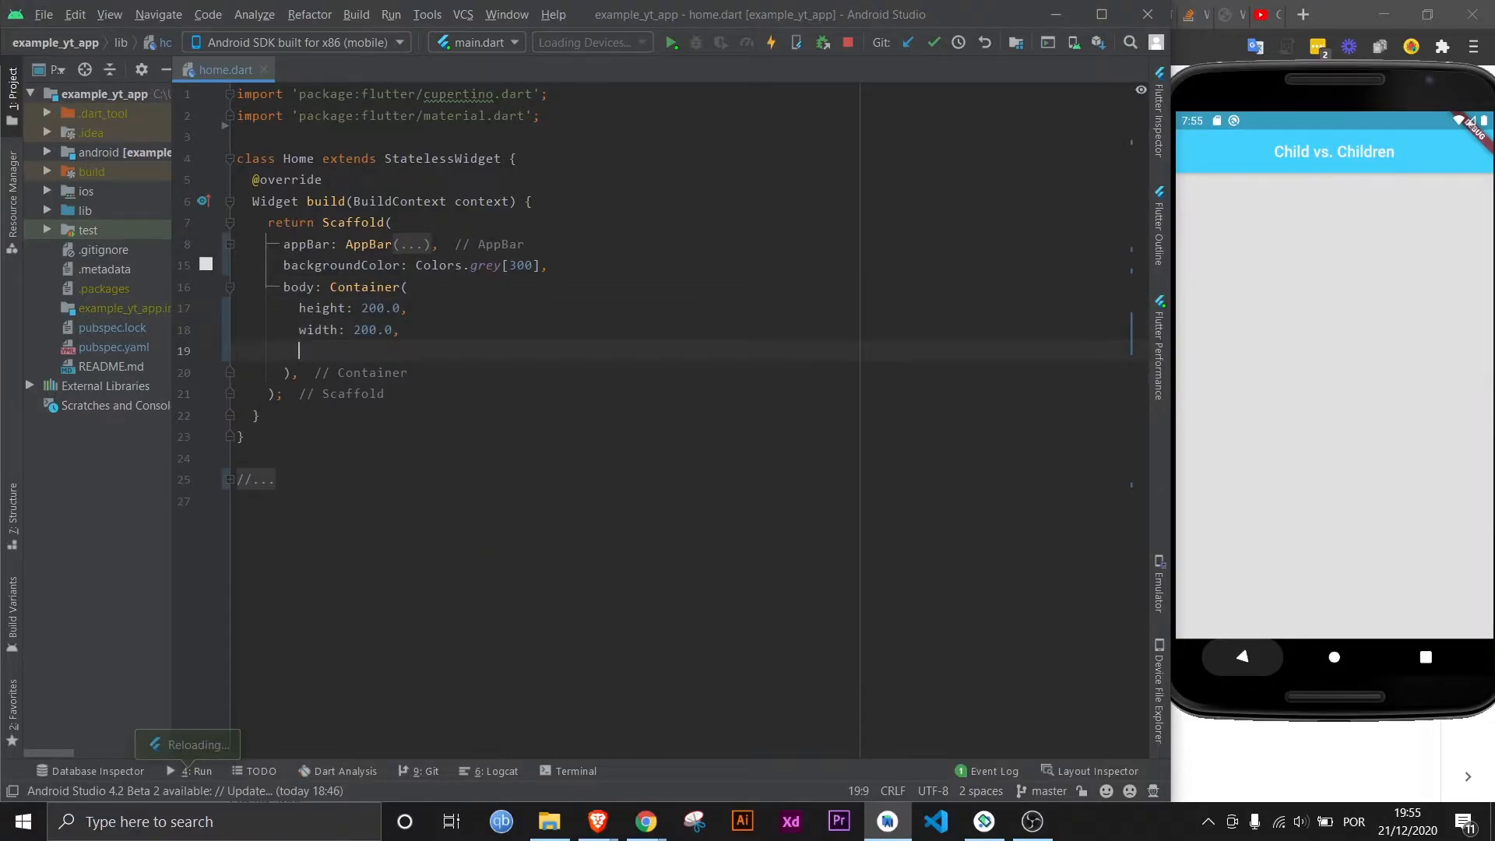
{"action": "type", "text": "color: Colors.red,"}
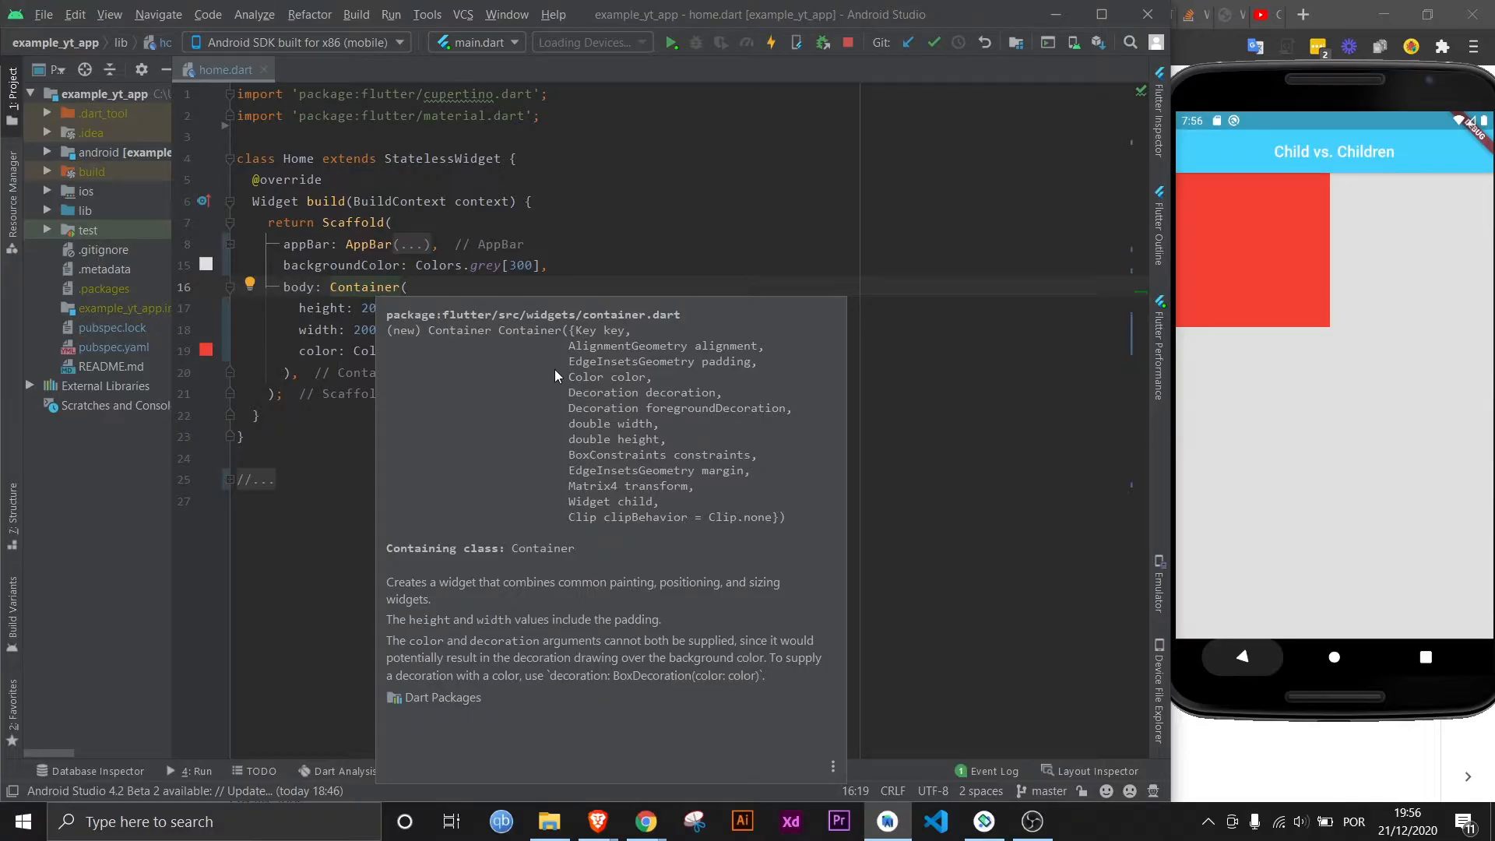
{"action": "mouse_move", "coordinate": [427, 350]}
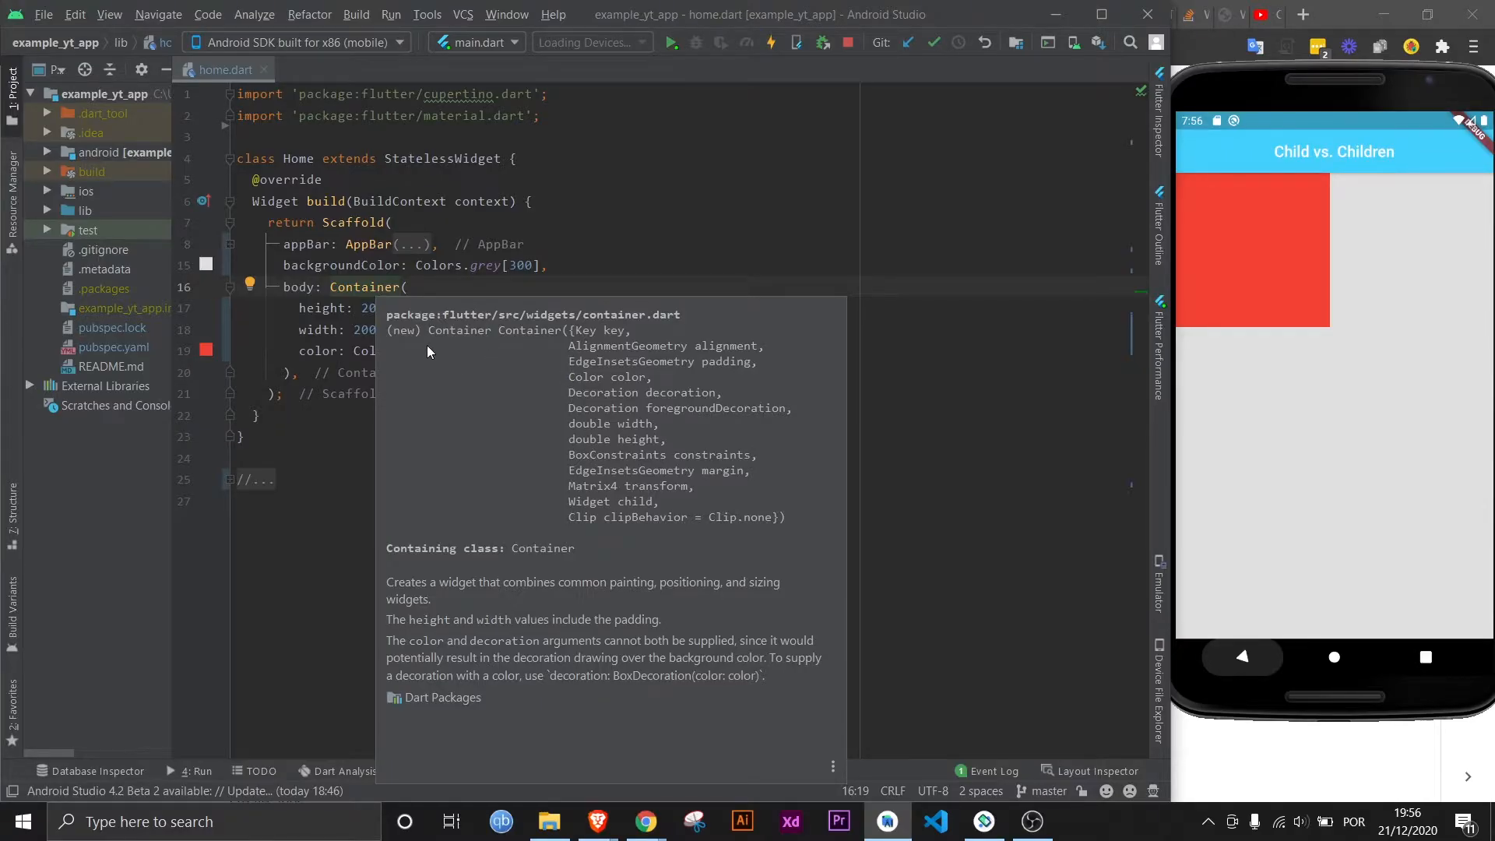
{"action": "mouse_move", "coordinate": [481, 352]}
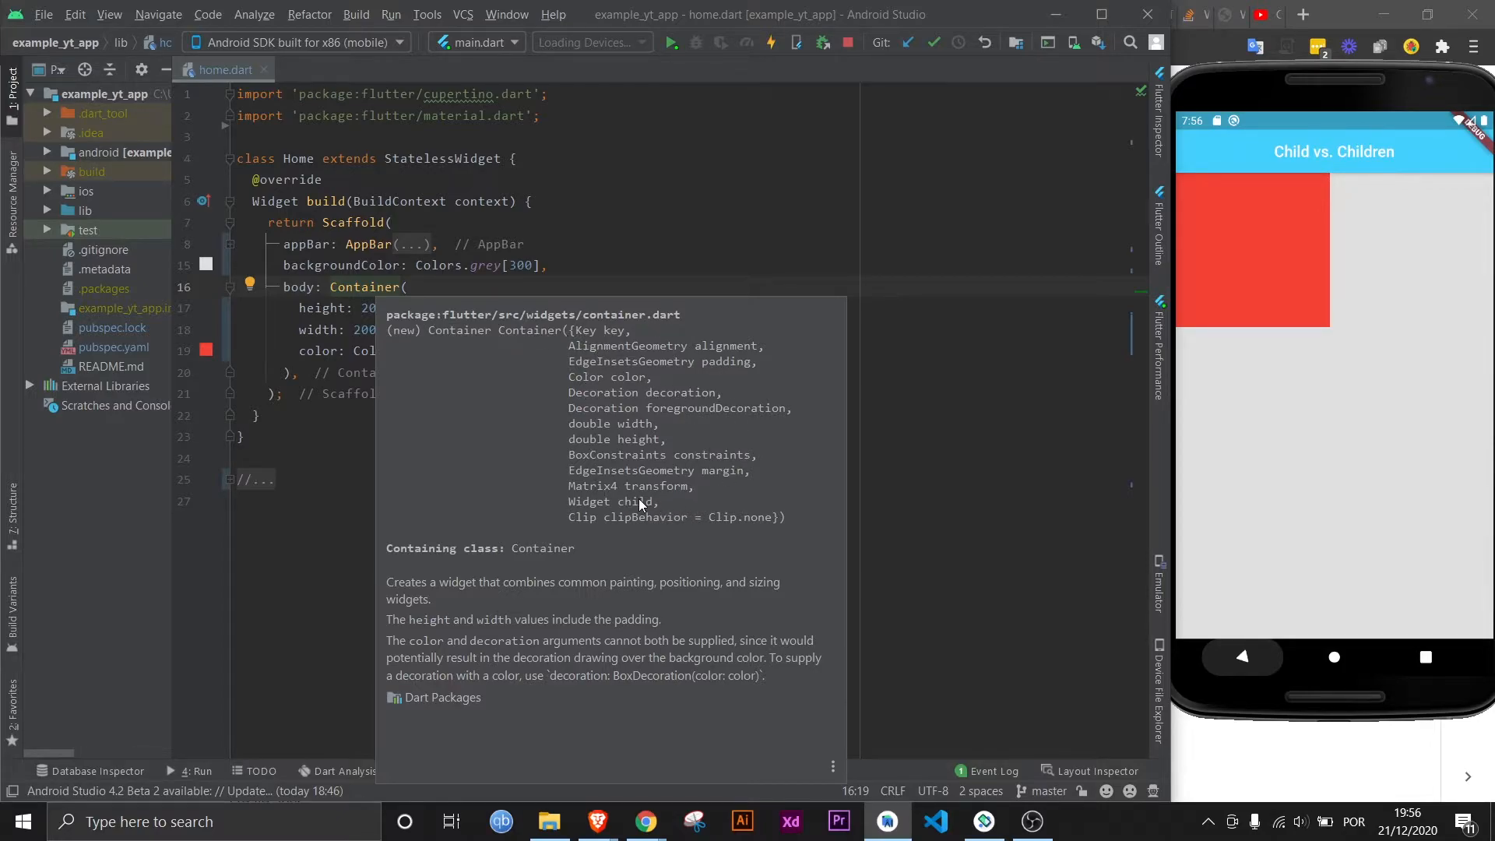
{"action": "double_click", "coordinate": [634, 502]}
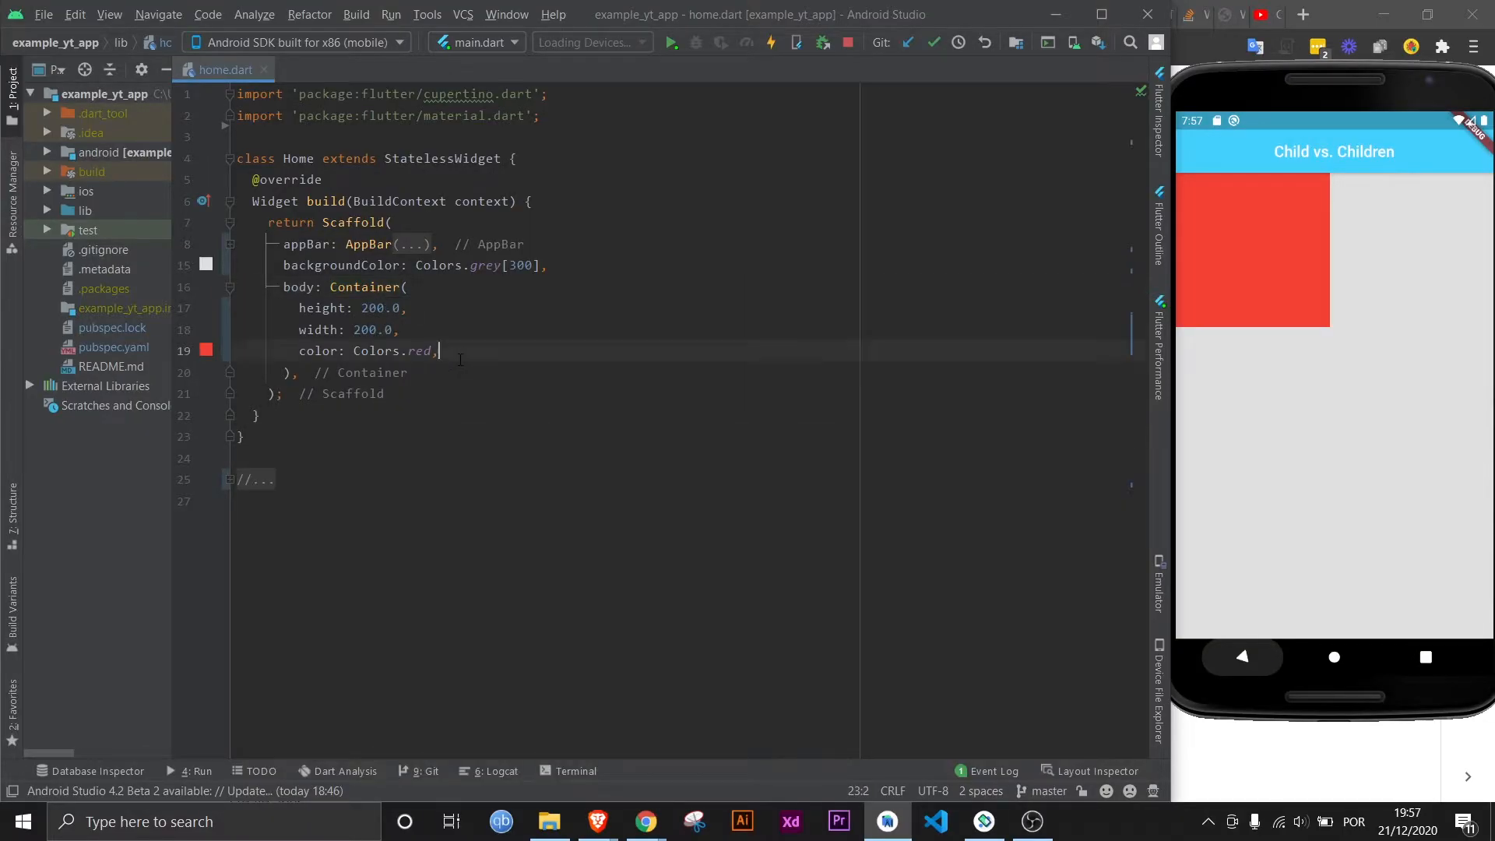
{"action": "type", "text": "child: Text('Box 1'),"}
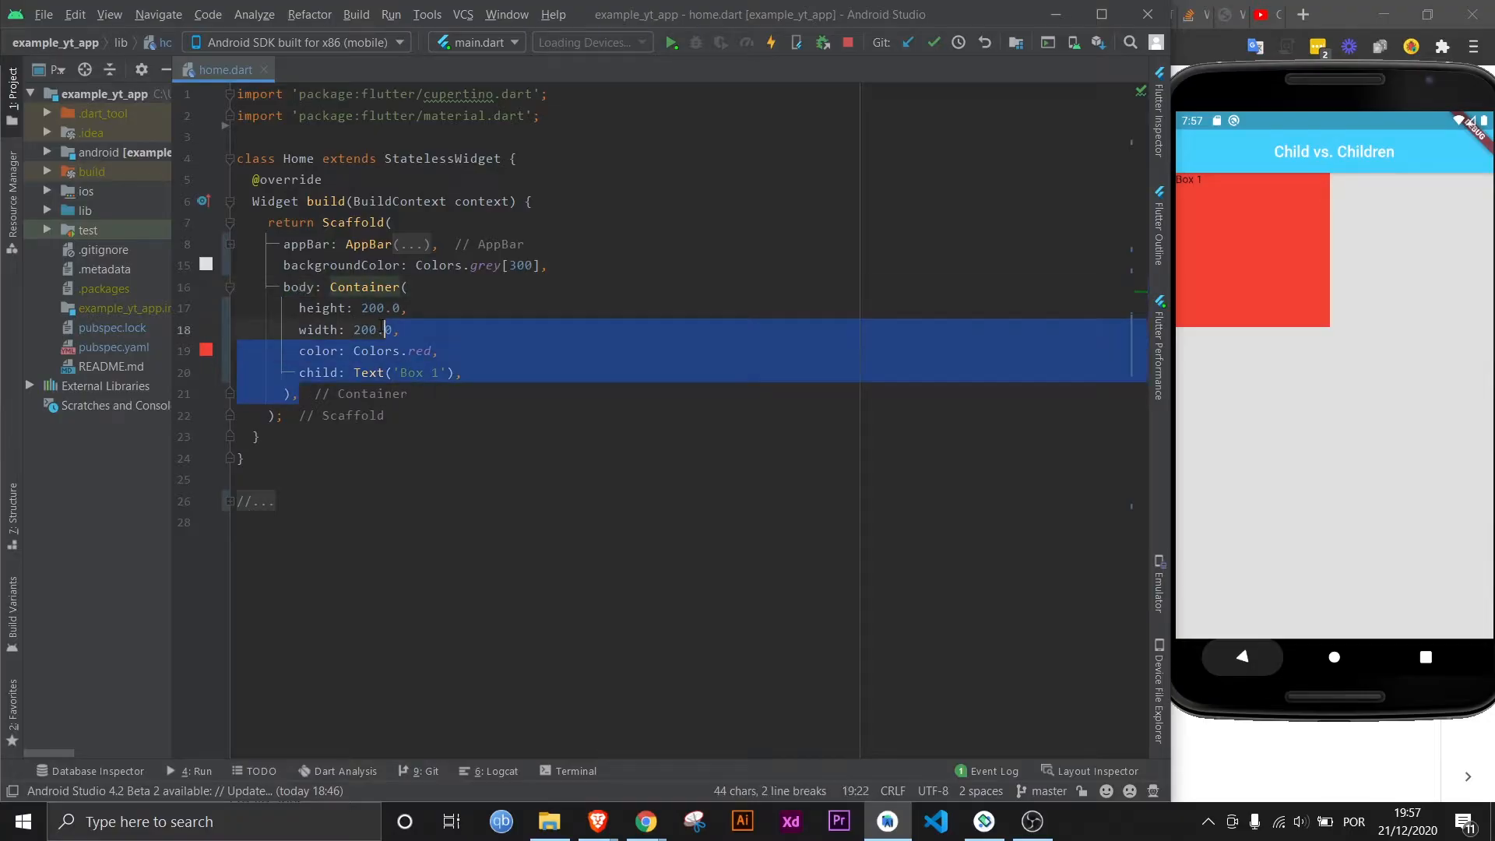
- Make the body a Column( and review its children parameter in the documentation
{"action": "type", "text": "Column"}
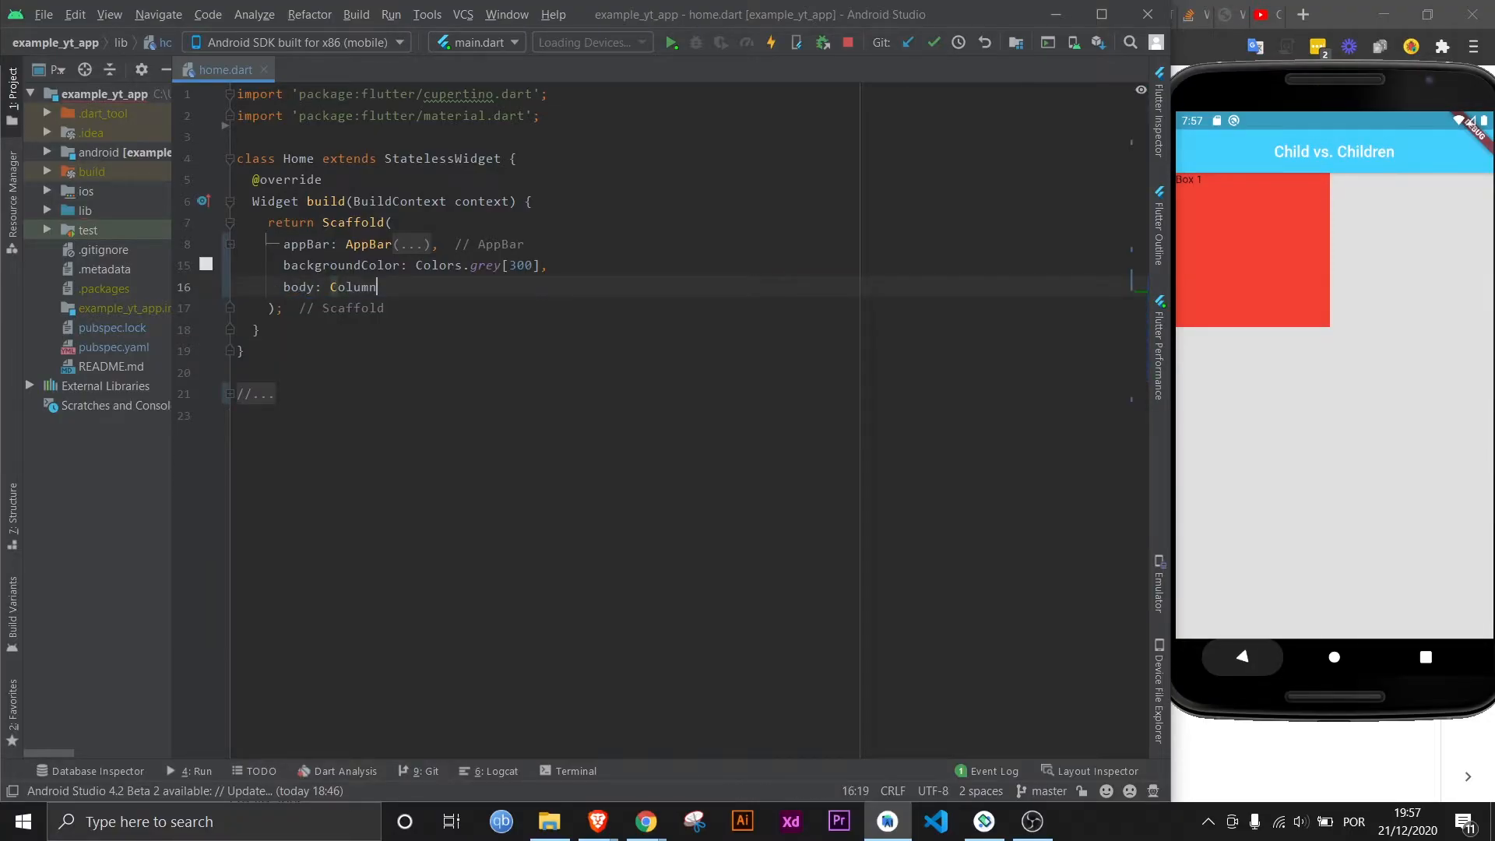
{"action": "type", "text": "("}
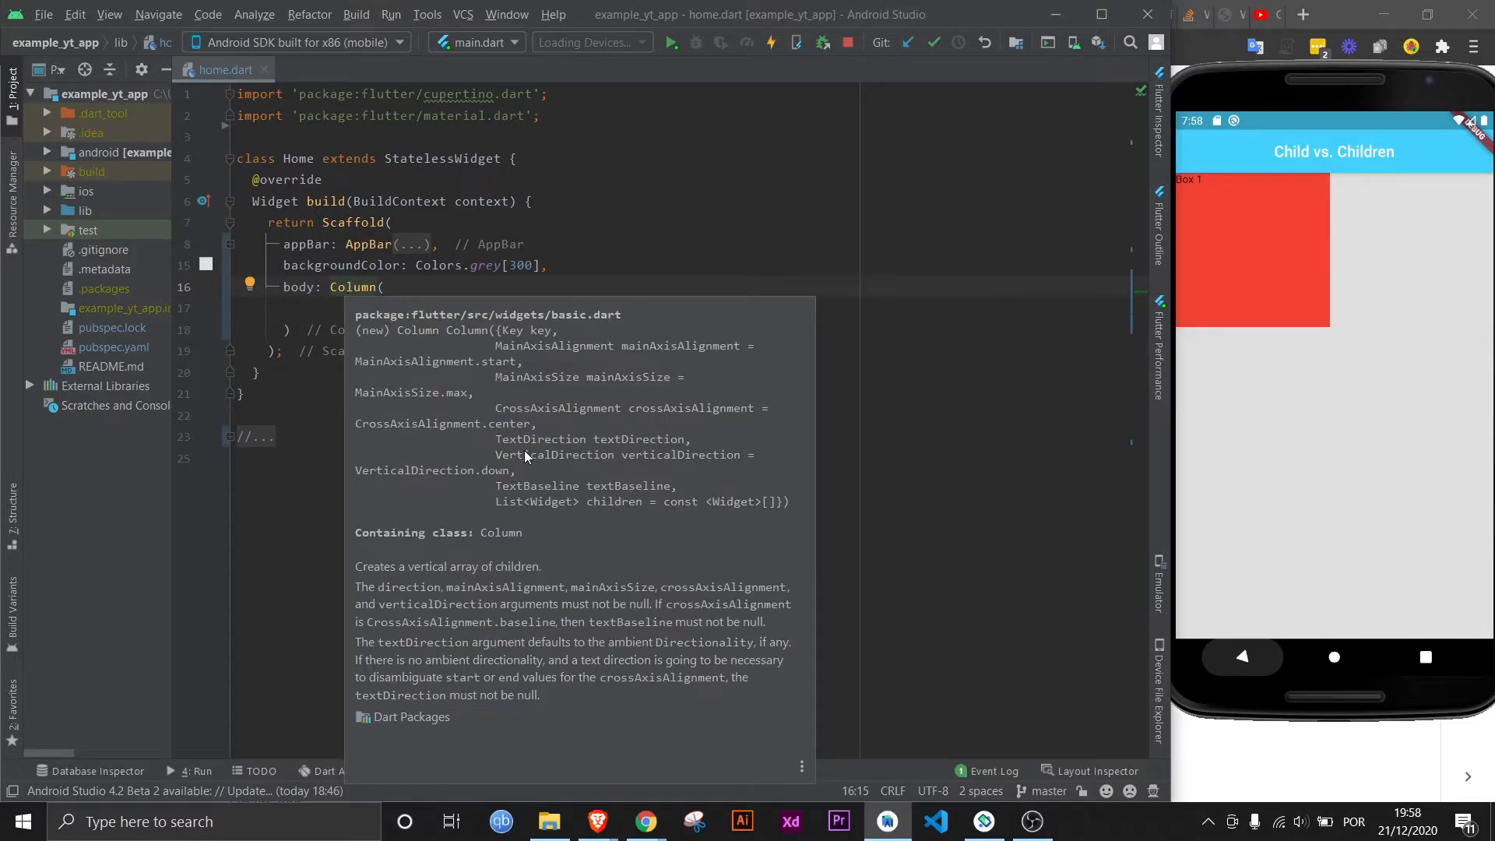
{"action": "double_click", "coordinate": [551, 500]}
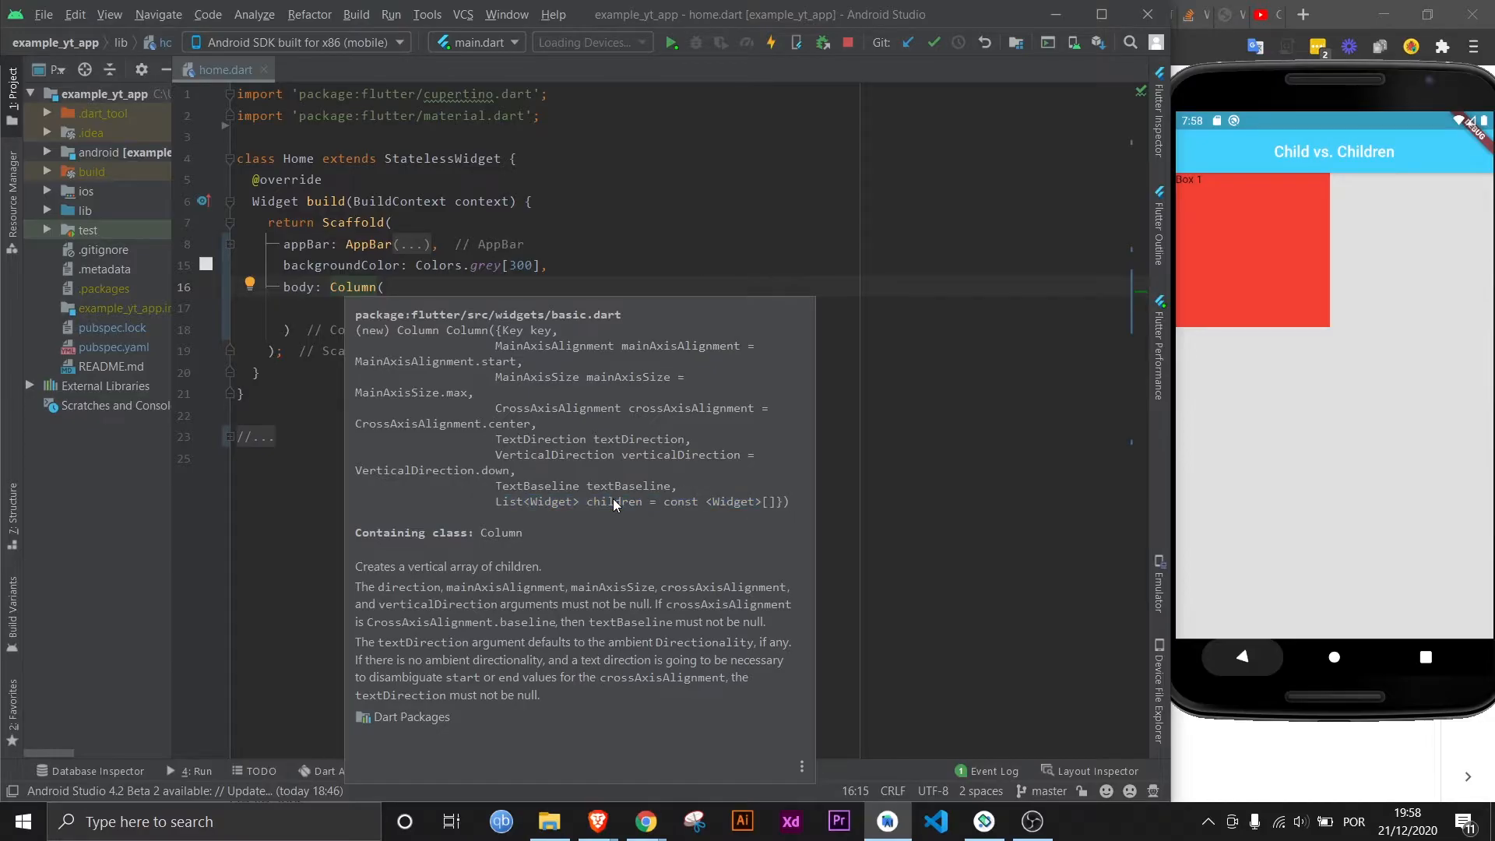
{"action": "double_click", "coordinate": [551, 502]}
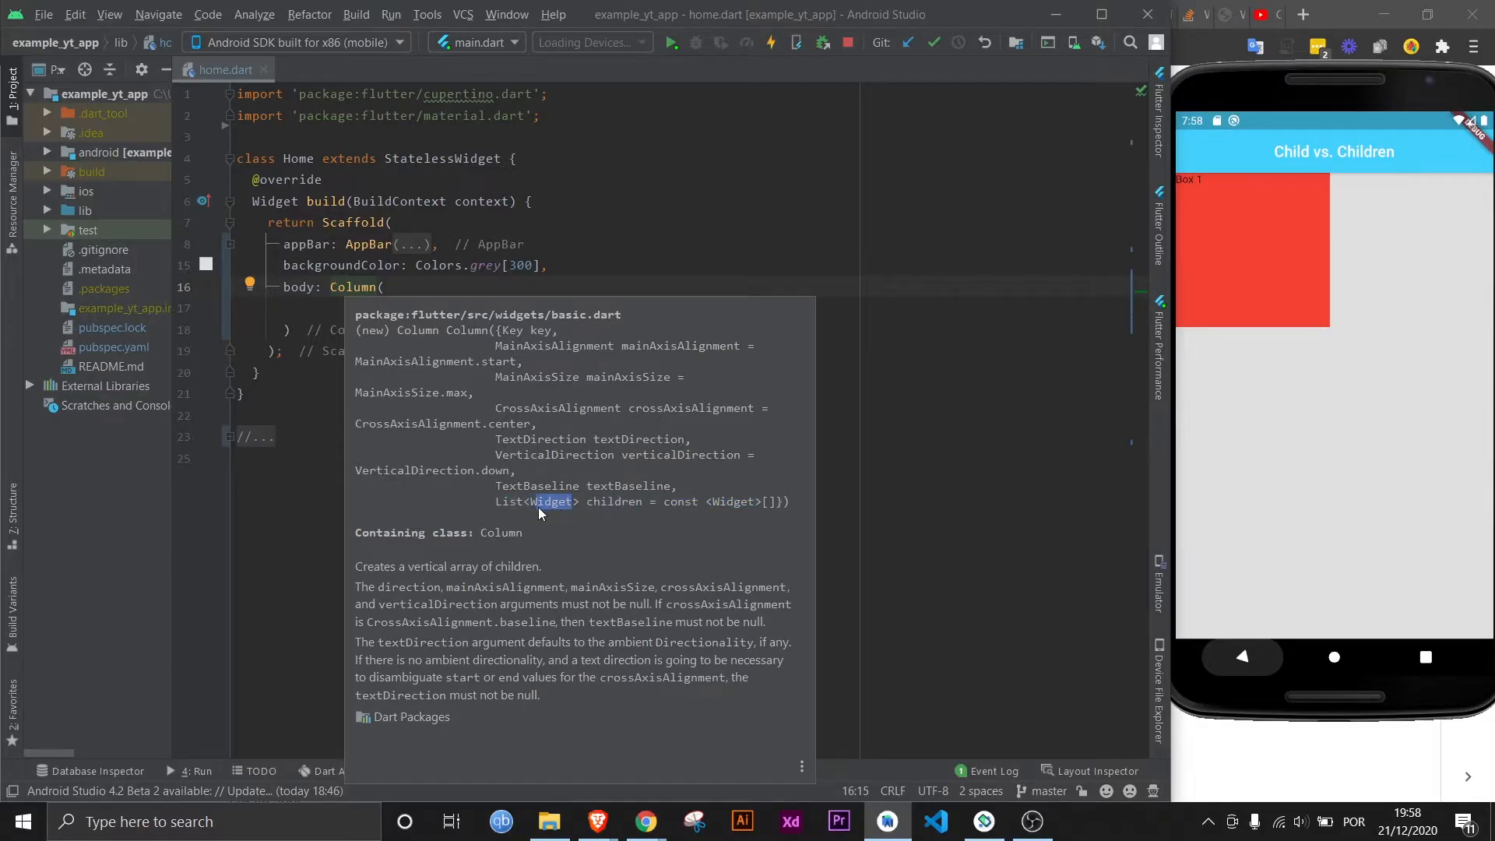
{"action": "left_click", "coordinate": [391, 287]}
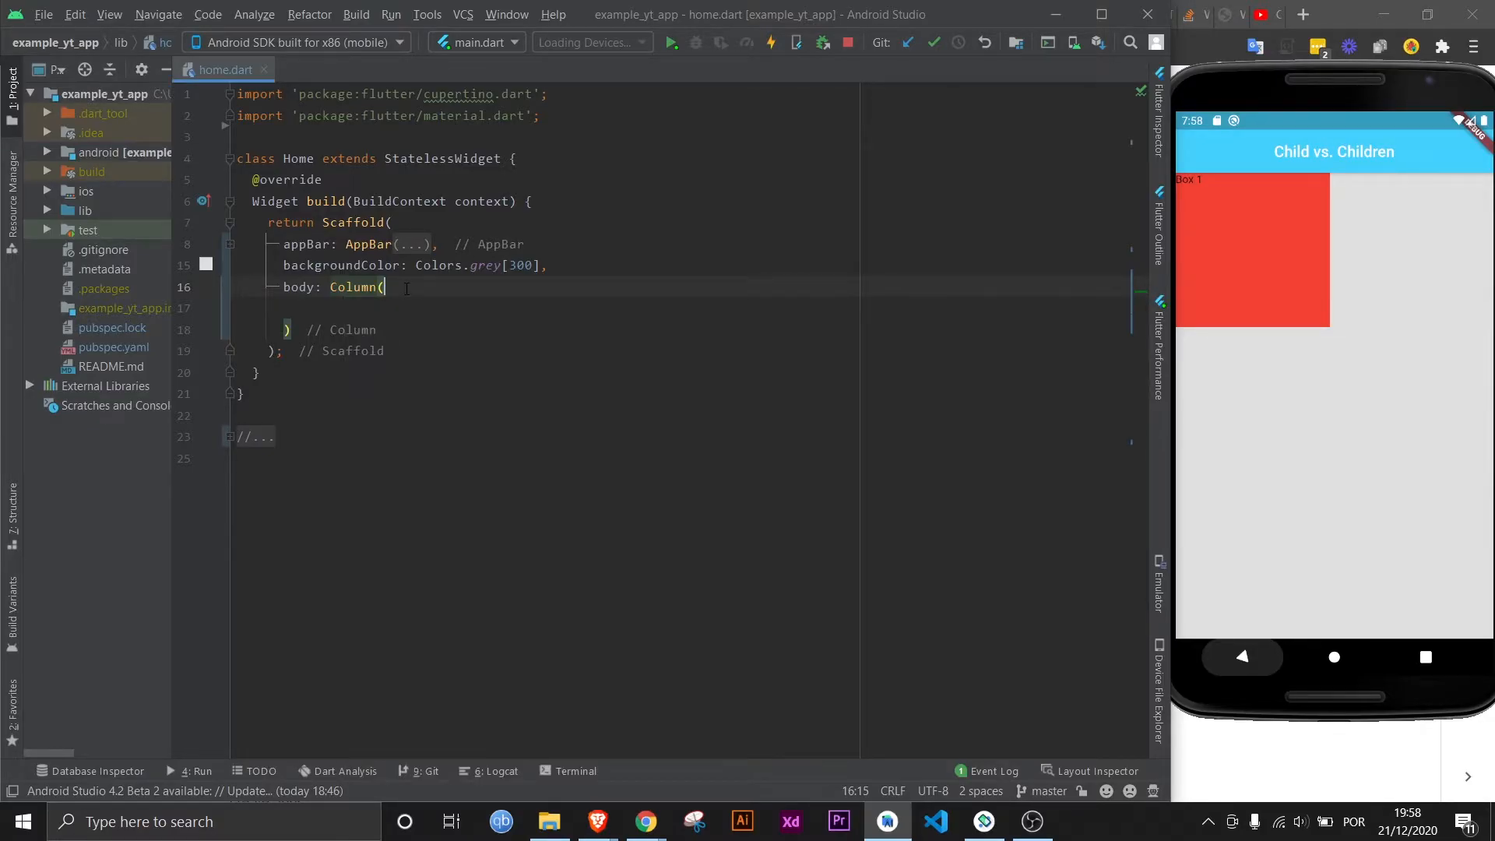
- Add a children list whose first Container holds child: Text('Box 1')
{"action": "type", "text": "c"}
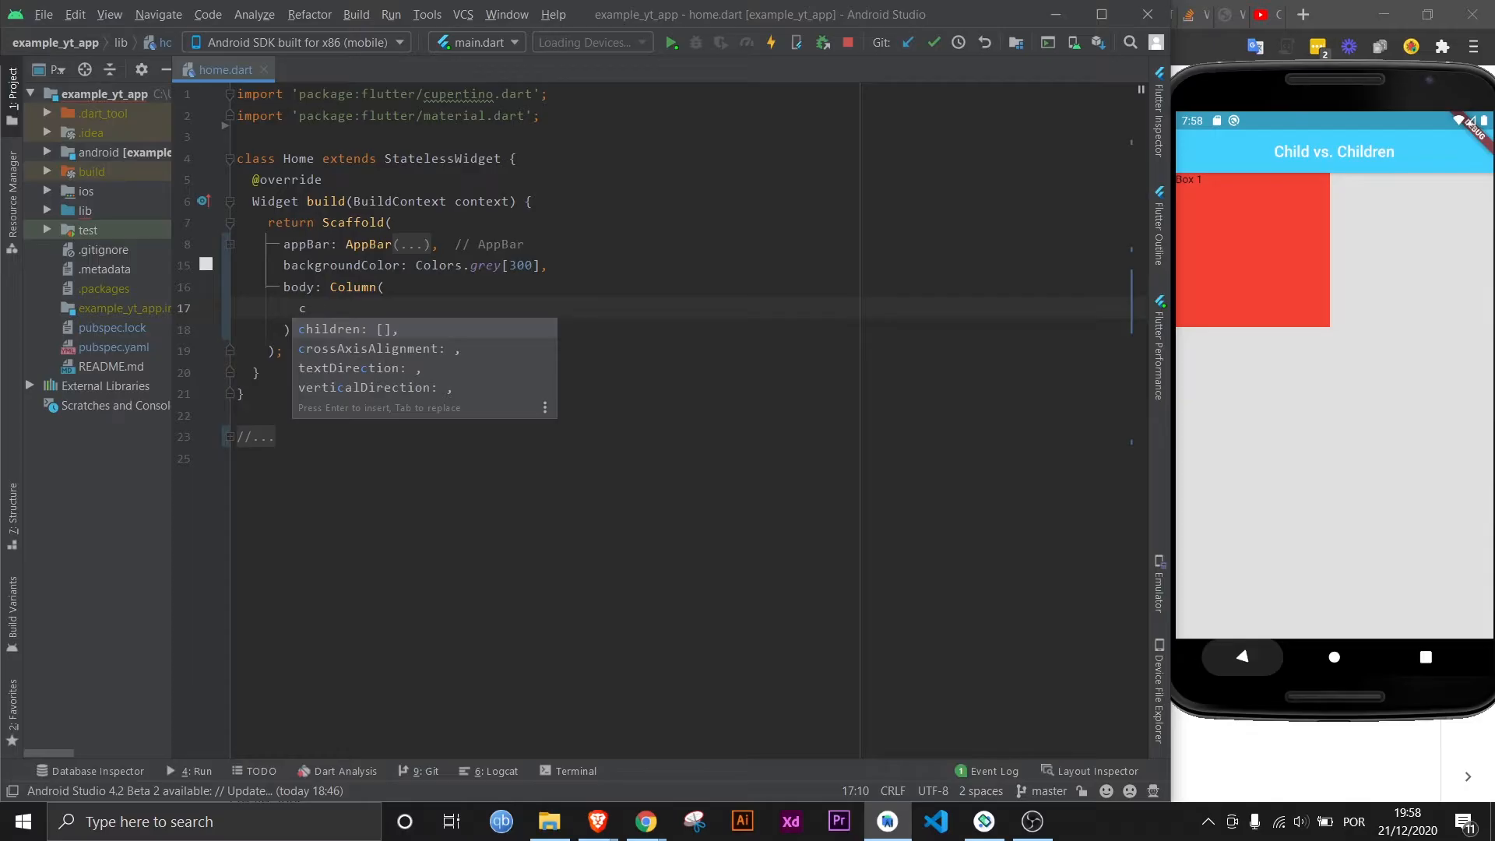
{"action": "key", "text": "Enter"}
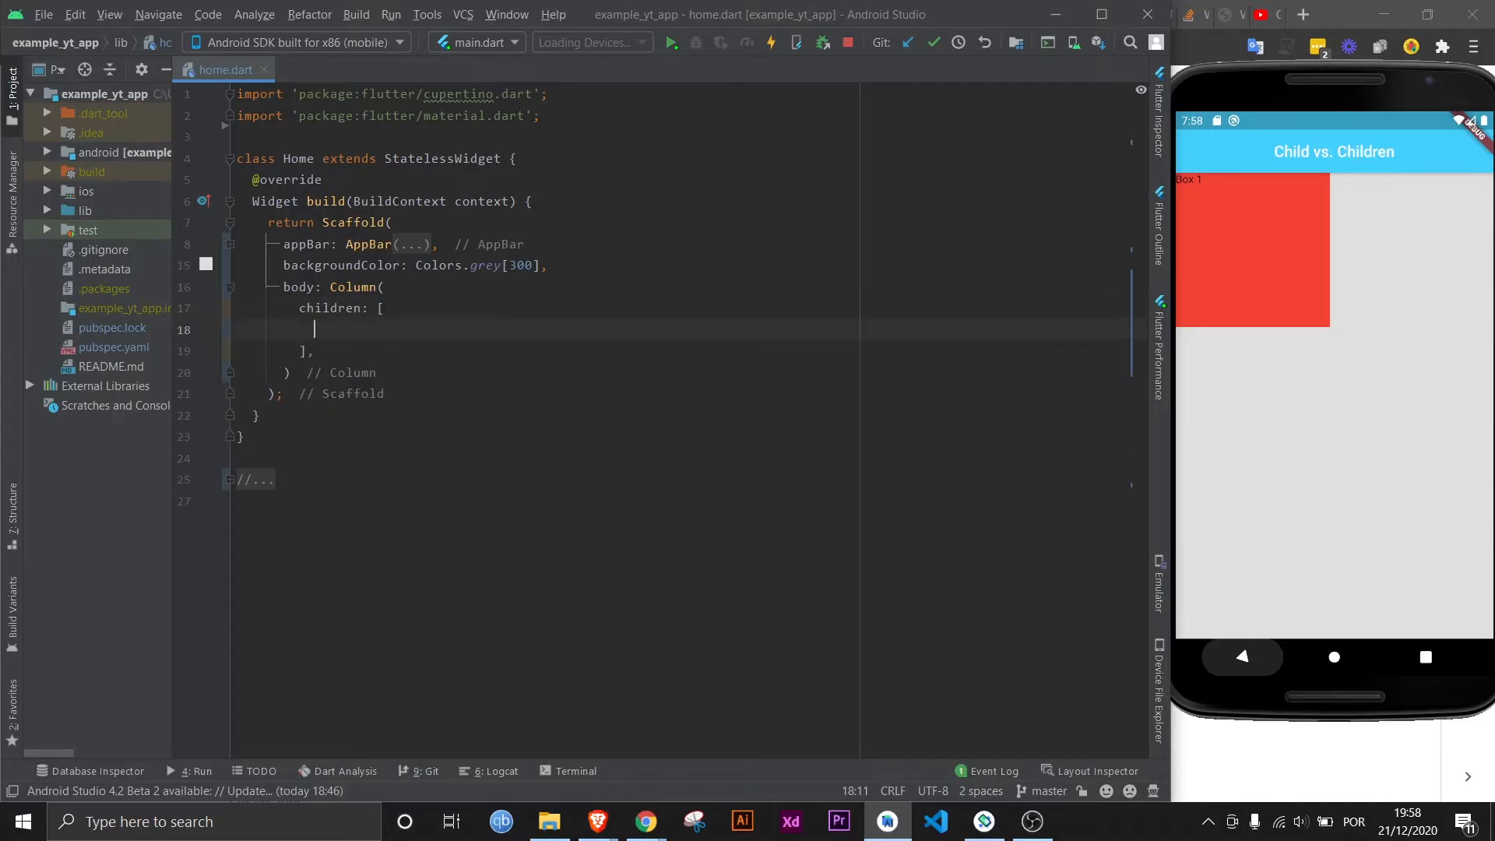
{"action": "type", "text": "Contai"}
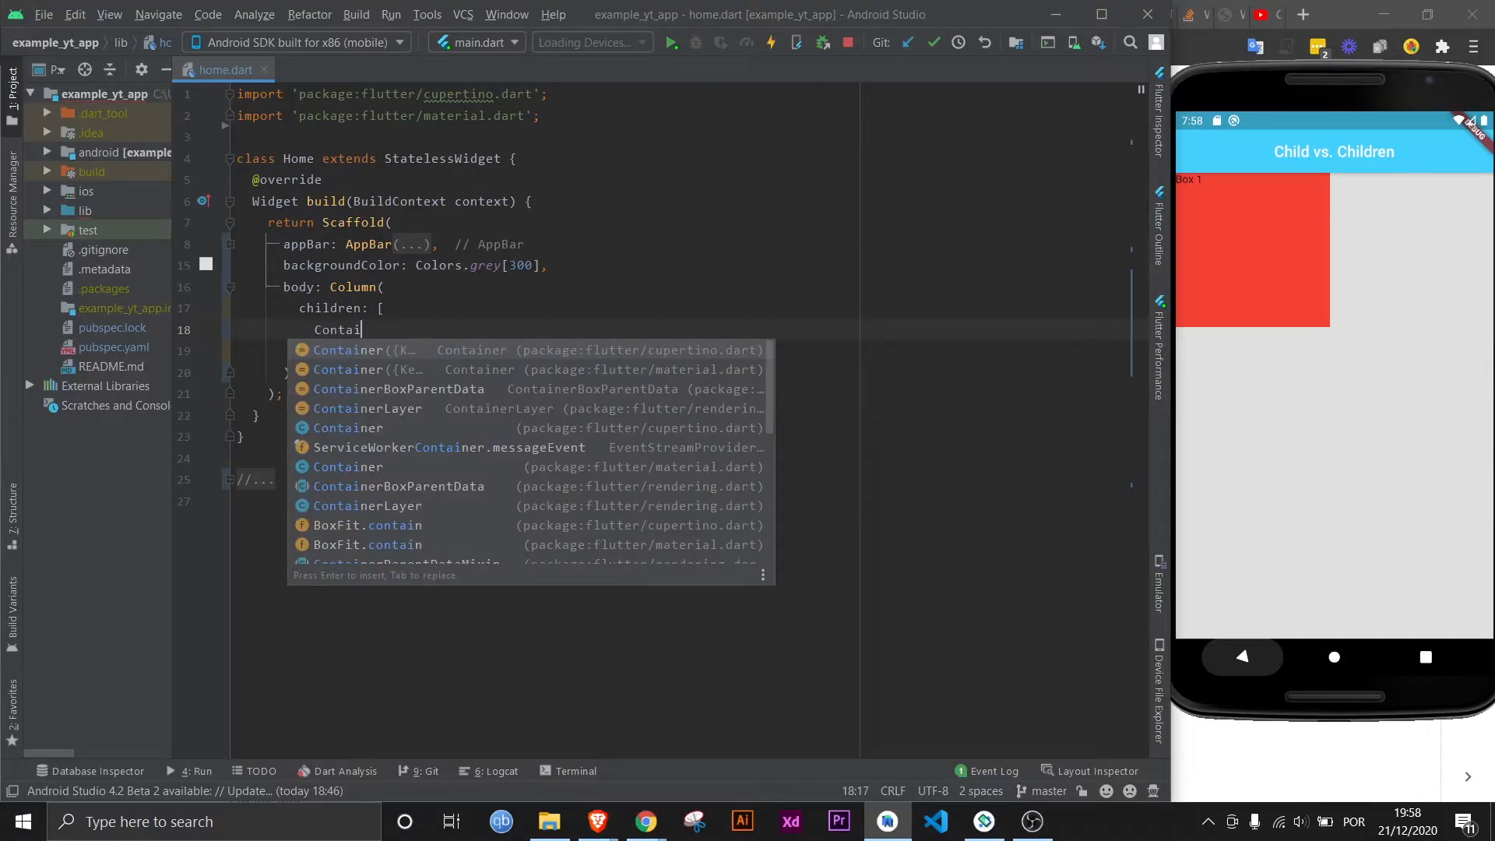
{"action": "key", "text": "Enter"}
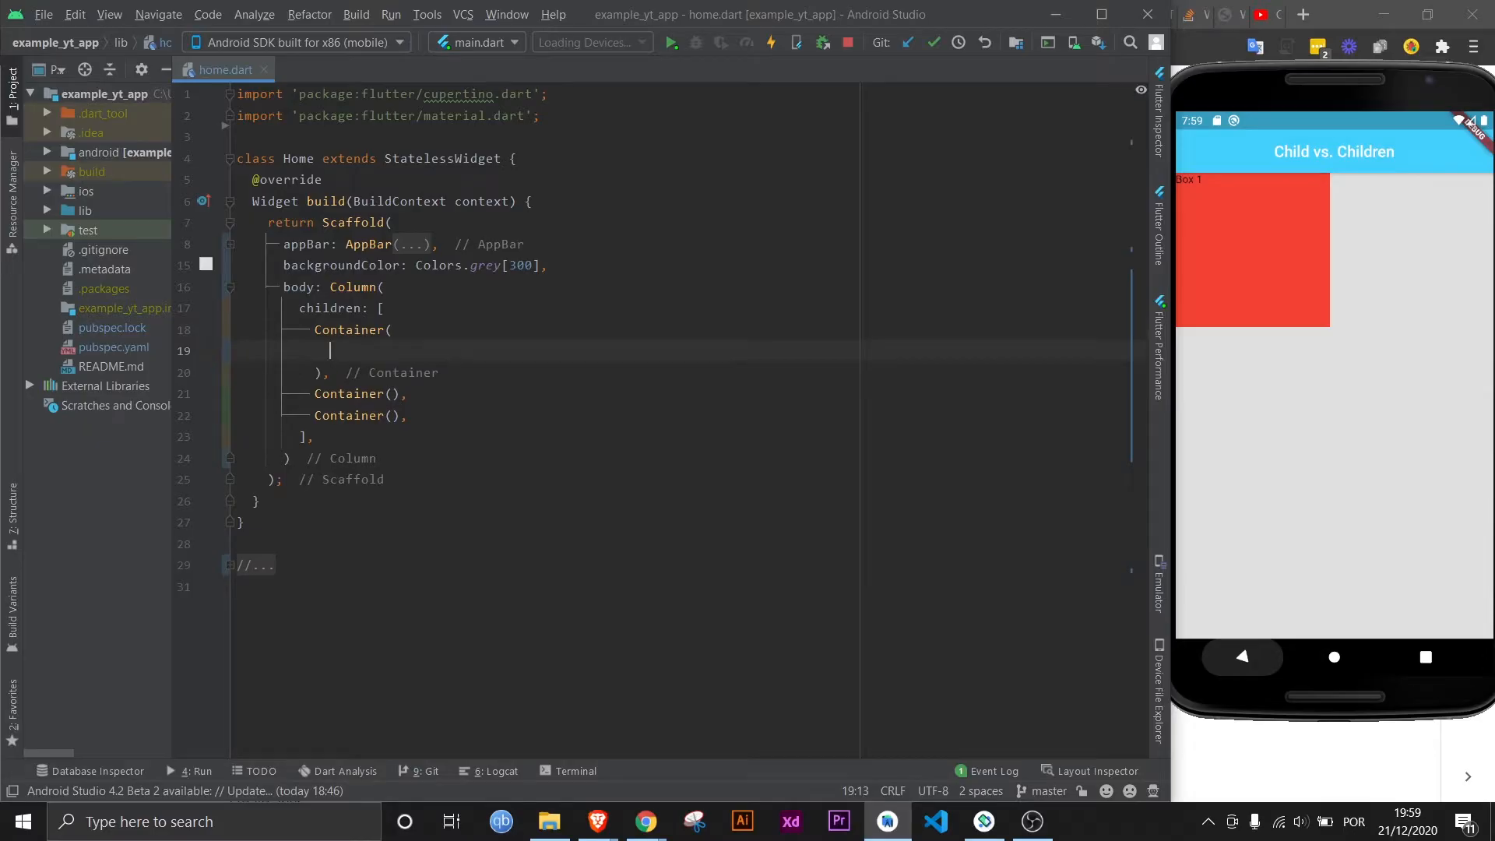
{"action": "type", "text": "child: ,"}
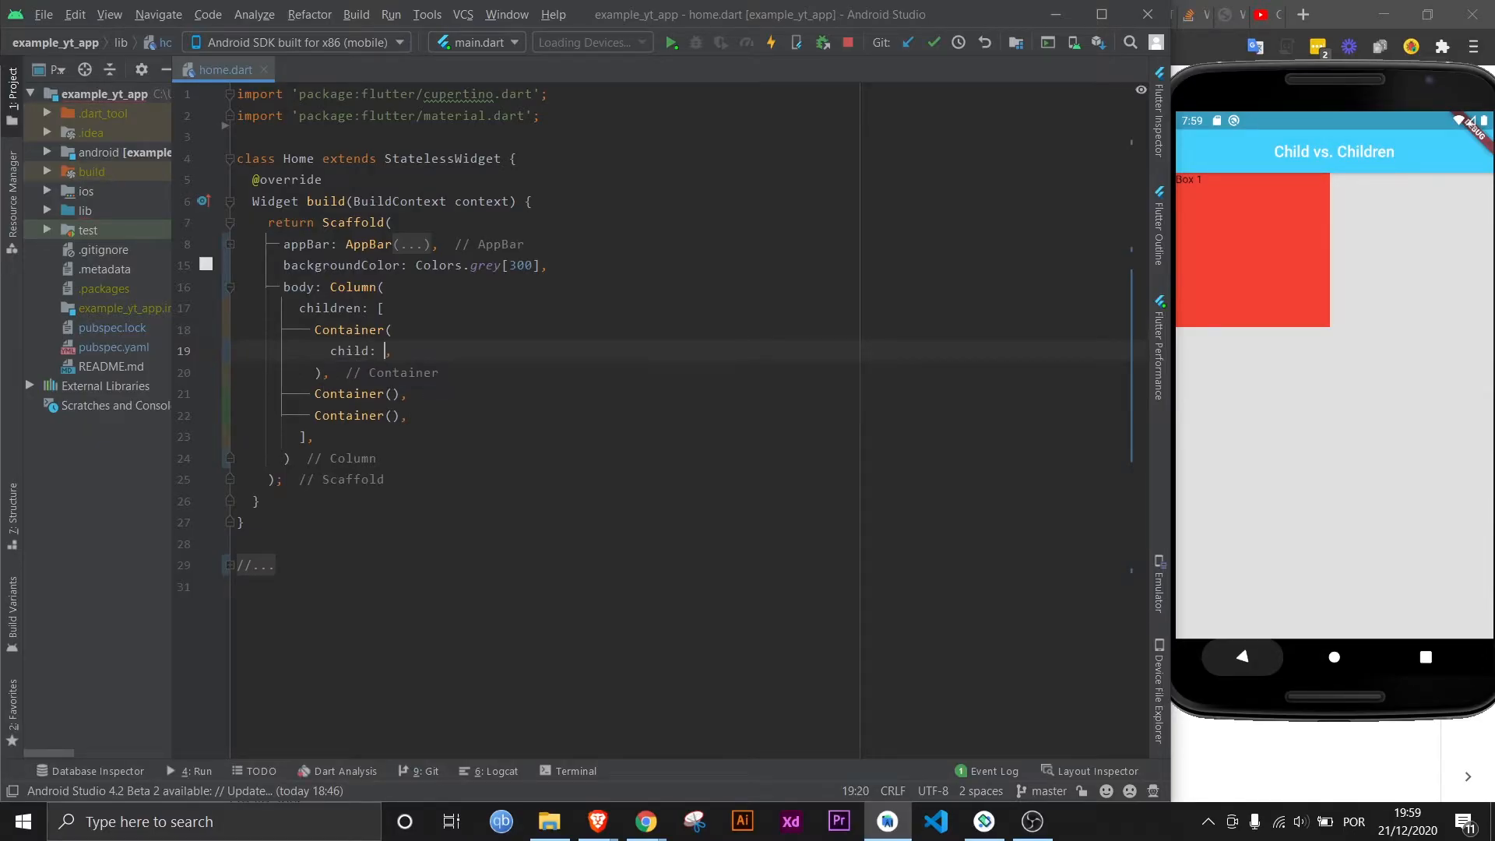
{"action": "type", "text": "Text('Box 1')"}
{"action": "type", "text": "color:"}
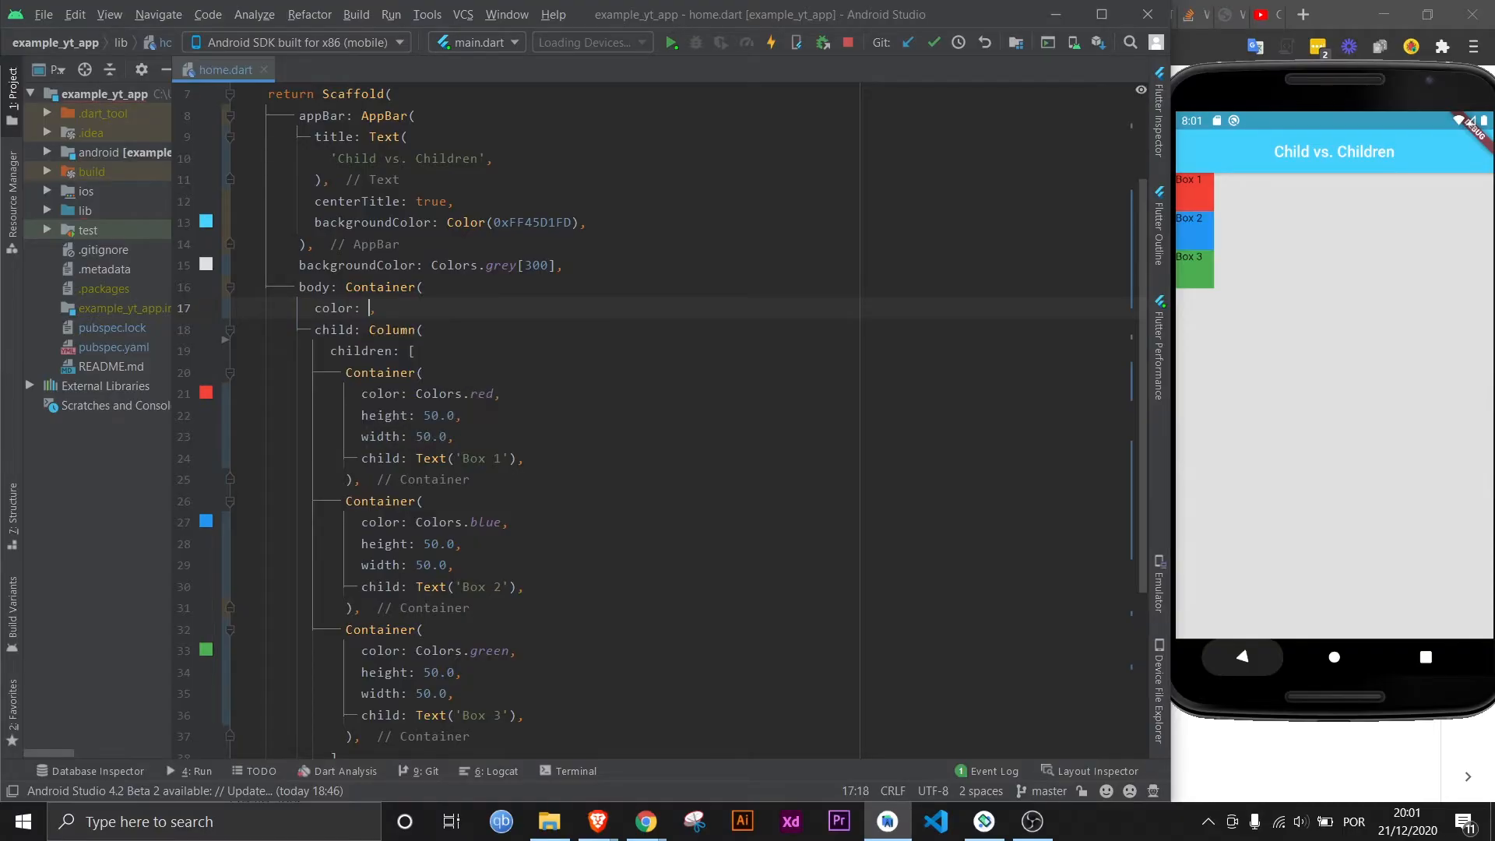
- Give the wrapping Container color Colors.yellow and height/width 200.0
{"action": "type", "text": "Colors.yellow"}
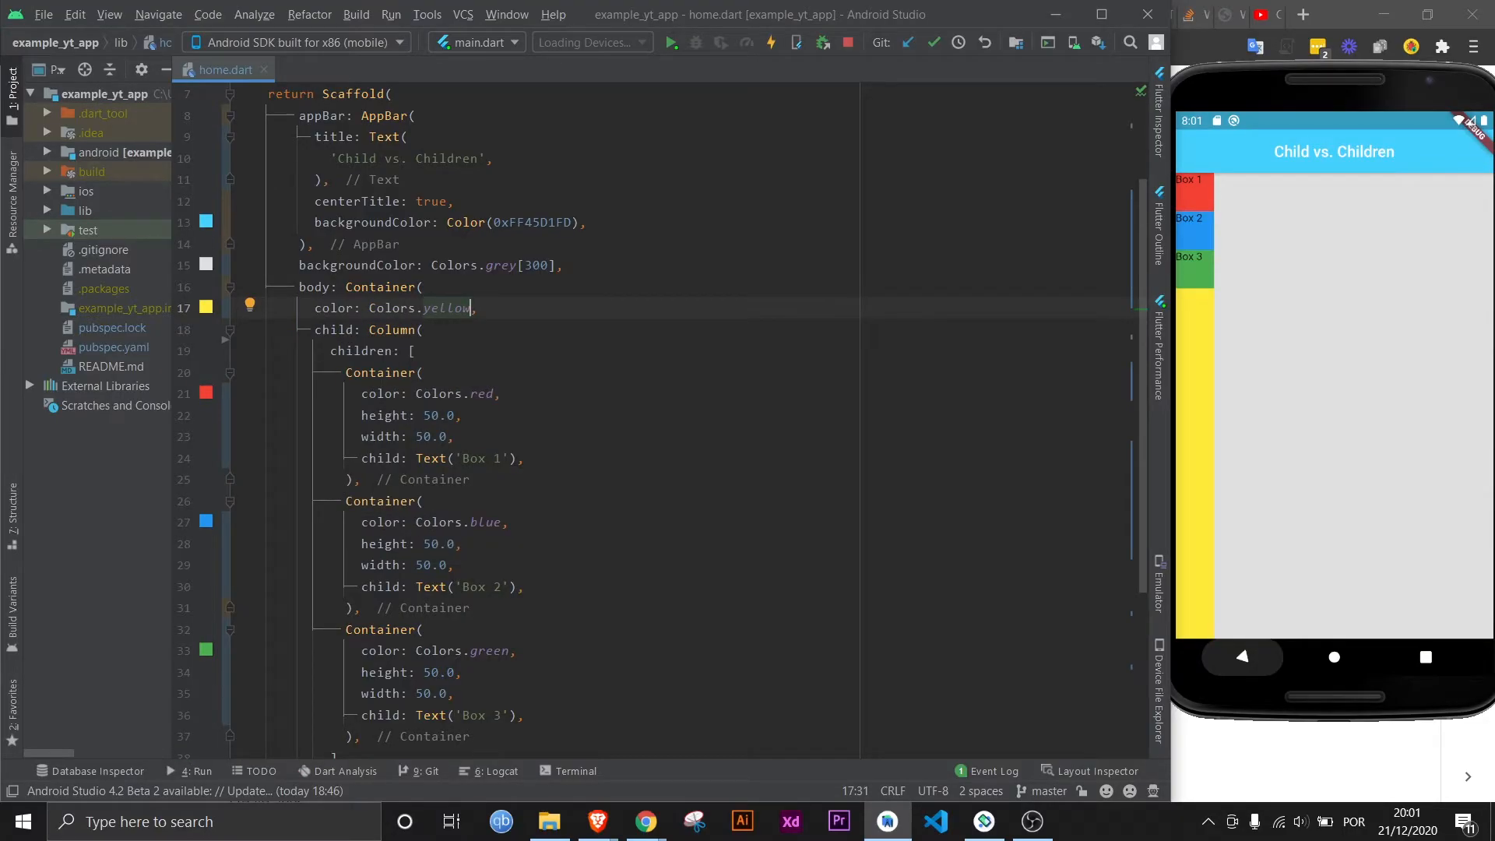
{"action": "double_click", "coordinate": [390, 330]}
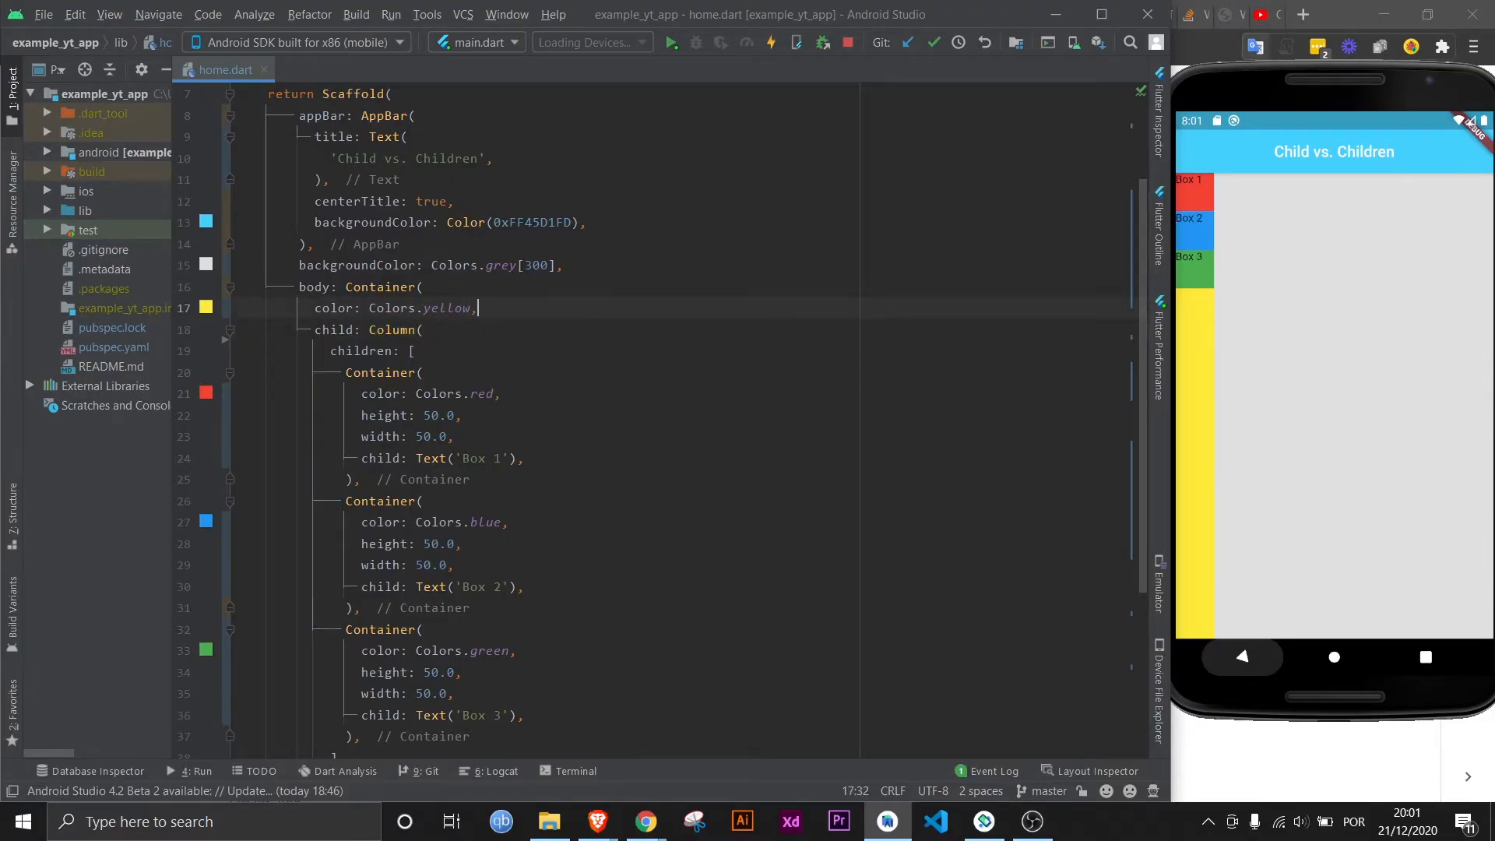
{"action": "type", "text": "height: 200.0,"}
{"action": "type", "text": "width: 200.0,"}
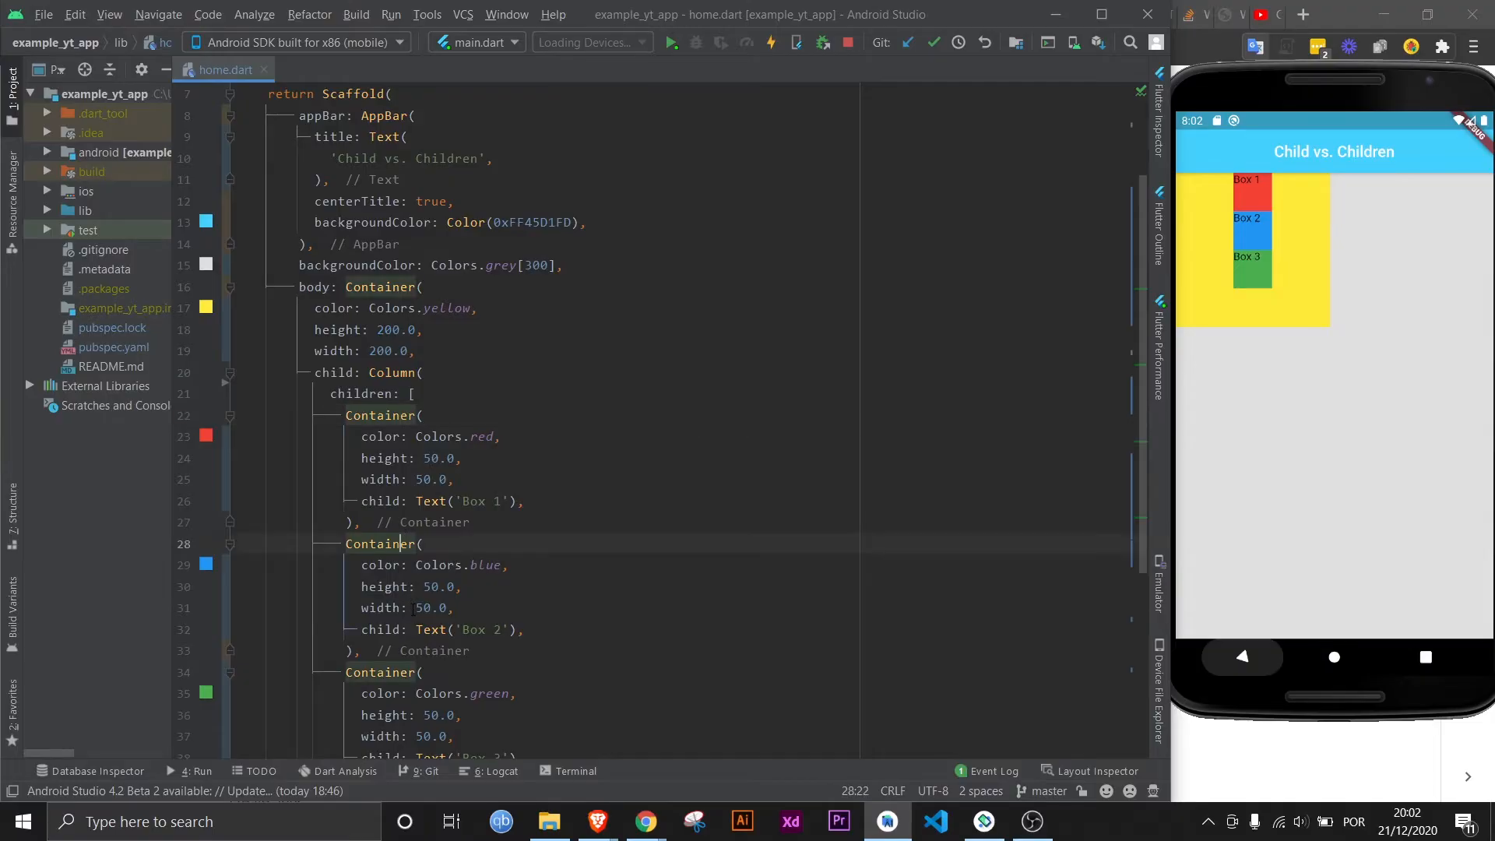
{"action": "scroll", "scroll_direction": "down", "scroll_amount": 3}
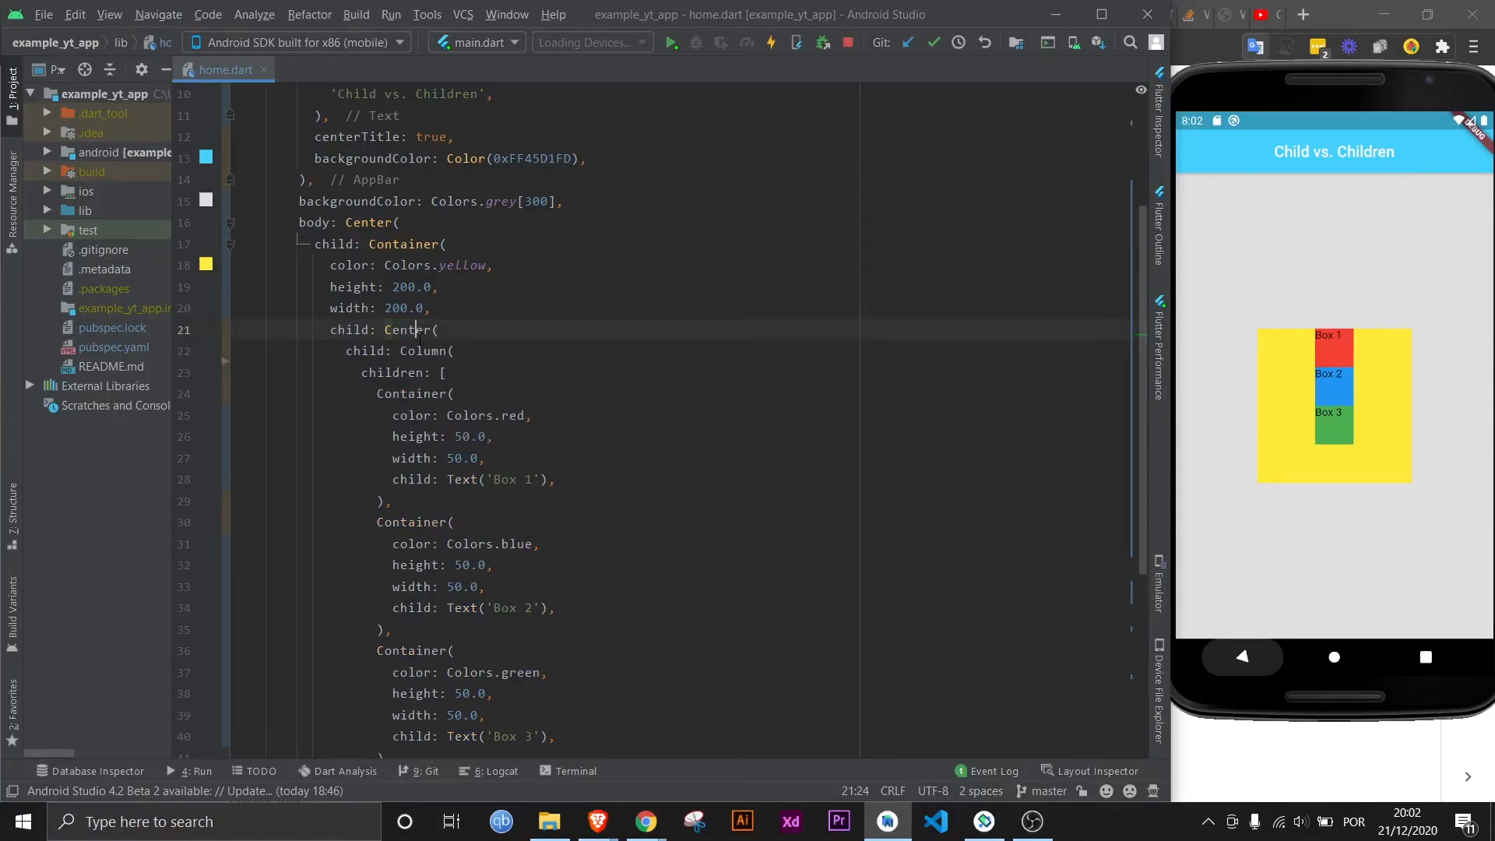
- Add mainAxisSize: MainAxisSize.min to the Column inside the Center wrappers
{"action": "type", "text": "m"}
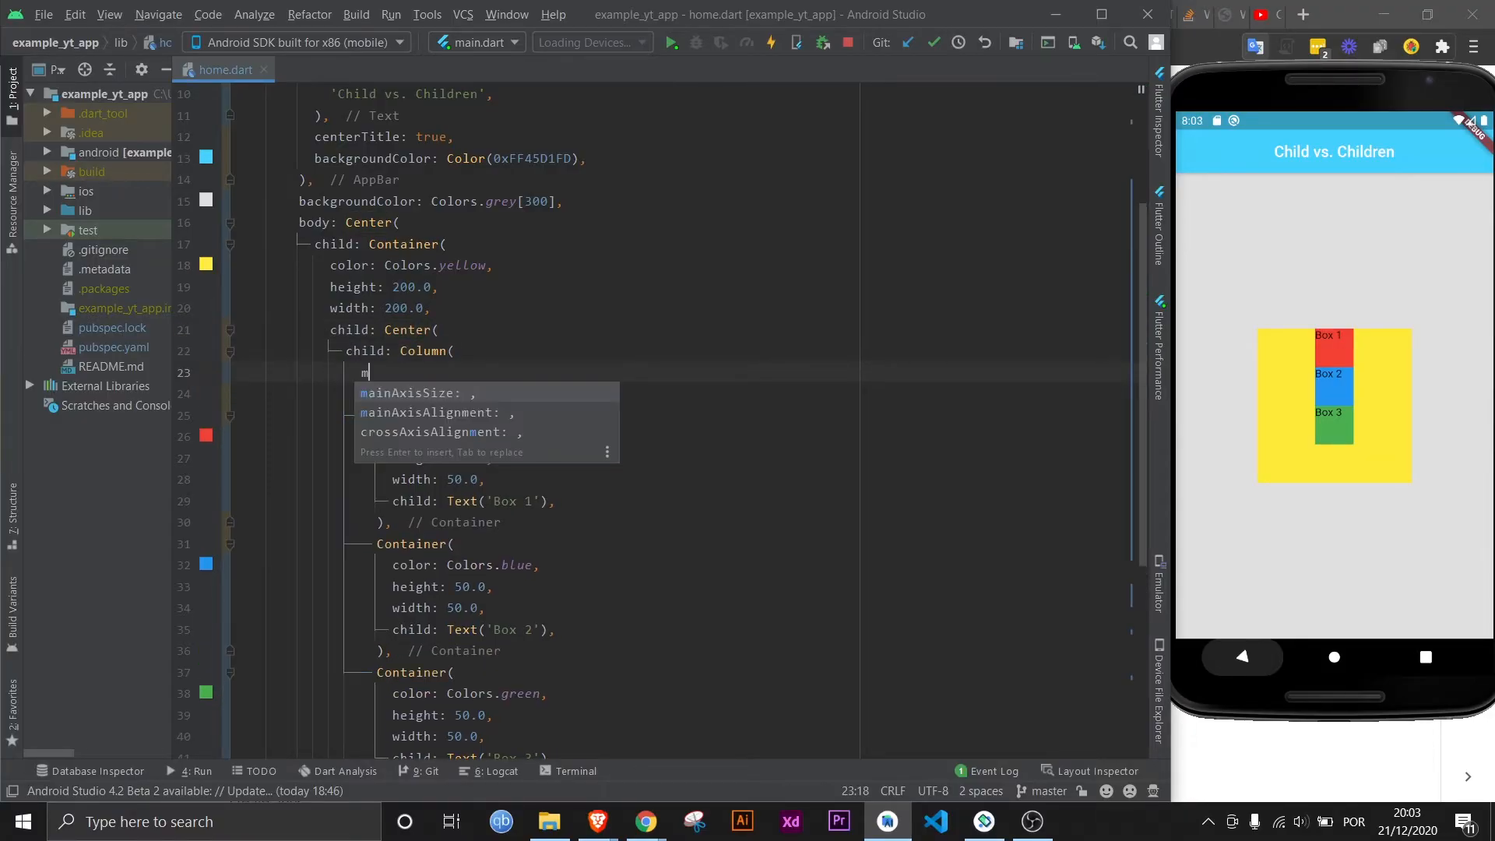
{"action": "type", "text": "mainAxisSize: MainAxisSize.min,"}
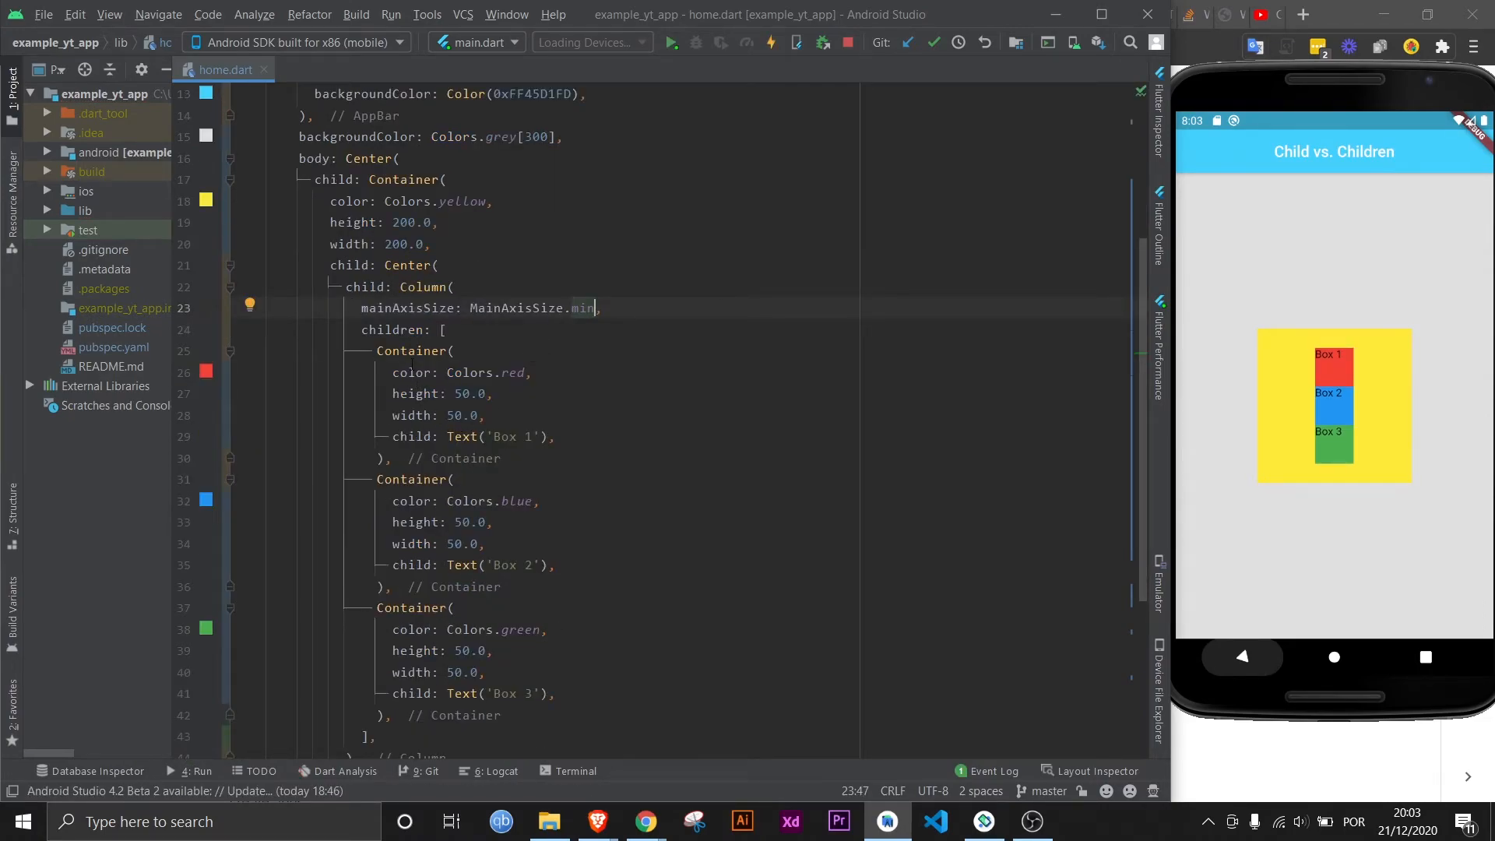
{"action": "left_click", "coordinate": [456, 436]}
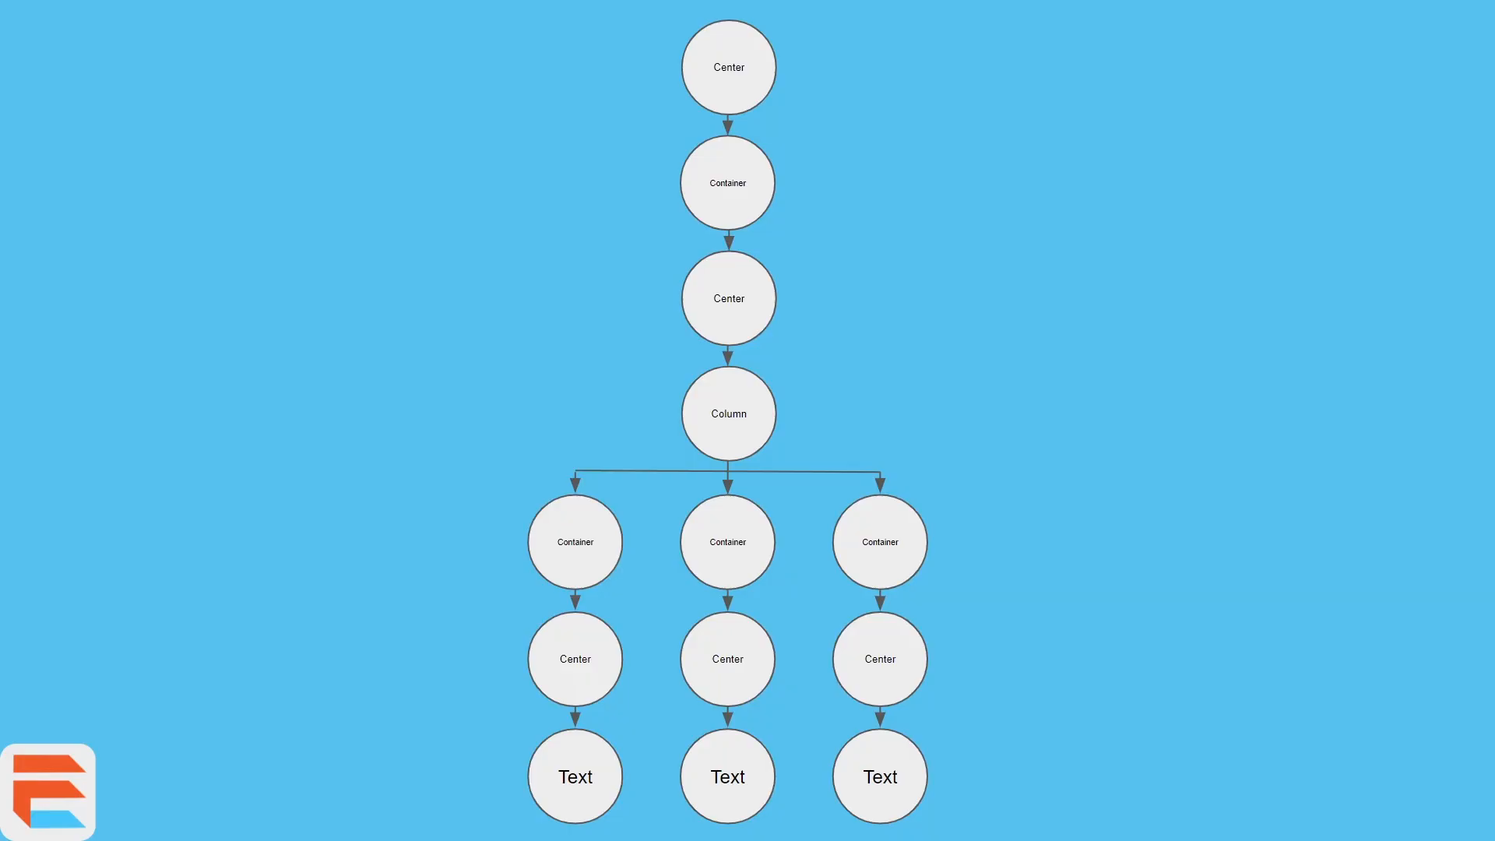
{"action": "mouse_move", "coordinate": [741, 159]}
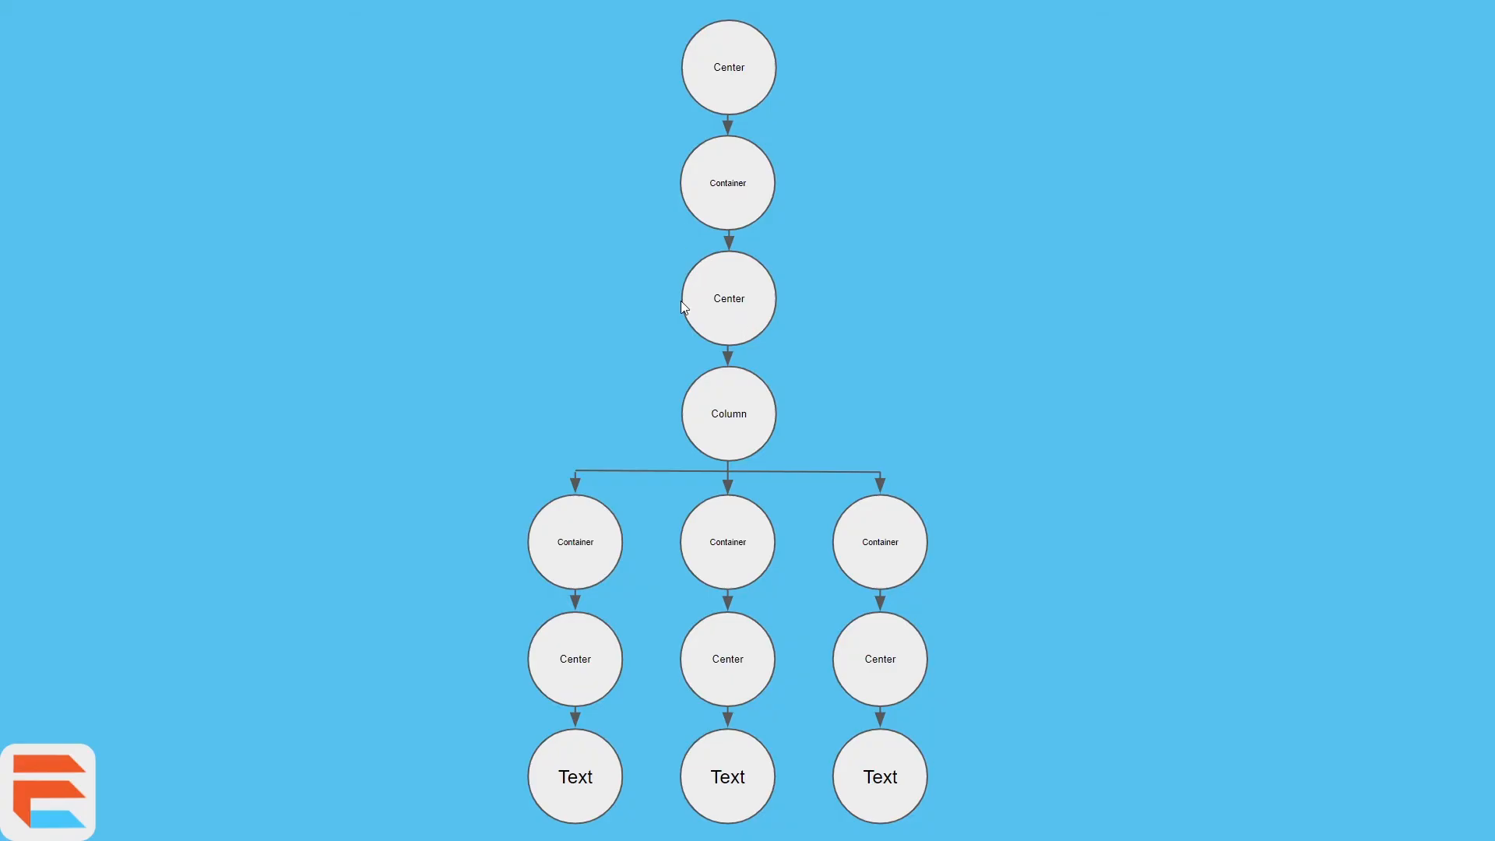
{"action": "mouse_move", "coordinate": [715, 435]}
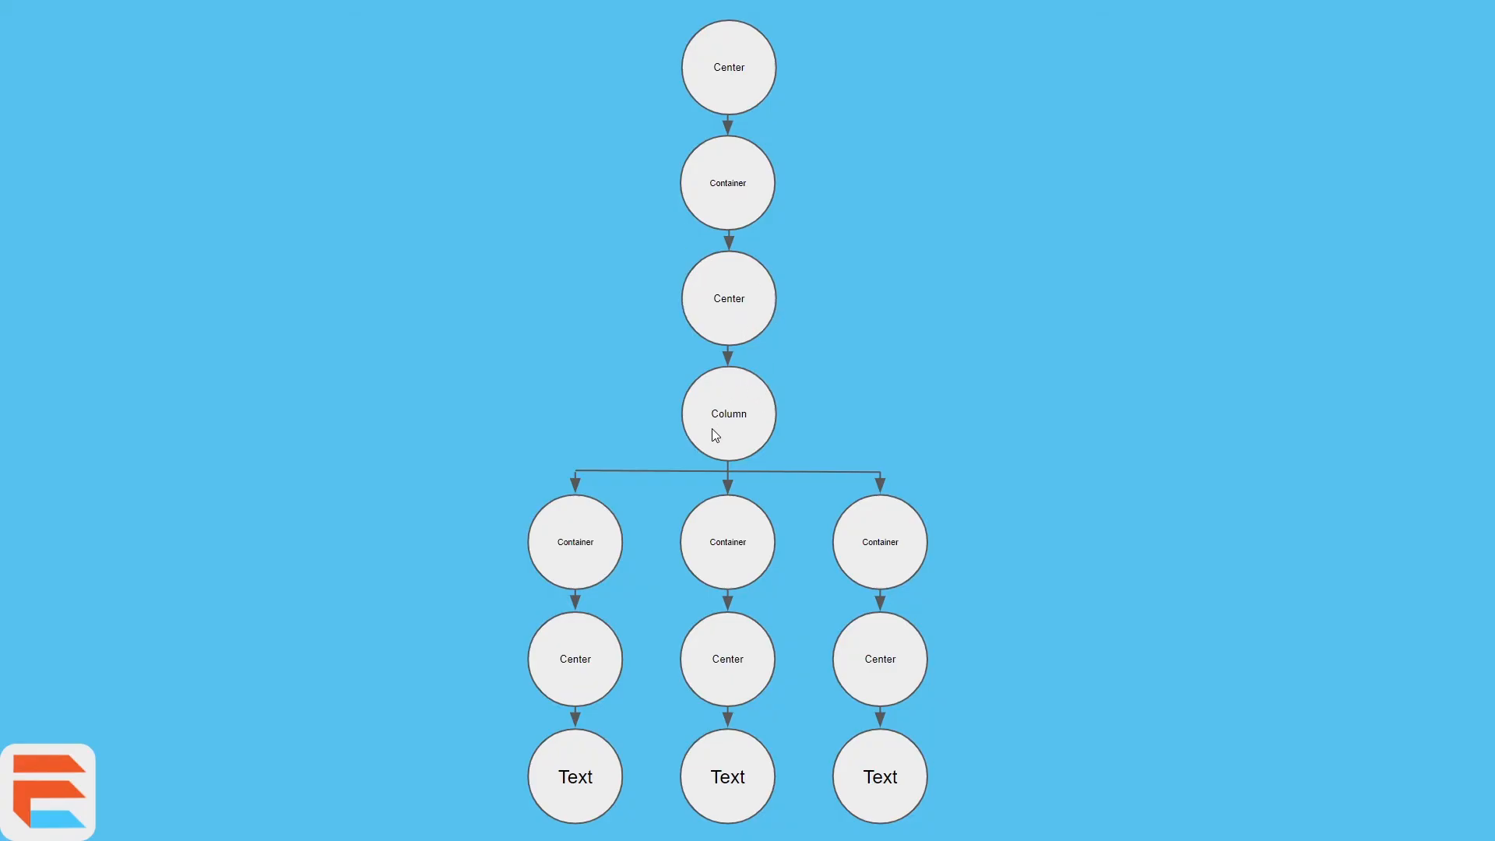
{"action": "mouse_move", "coordinate": [721, 439]}
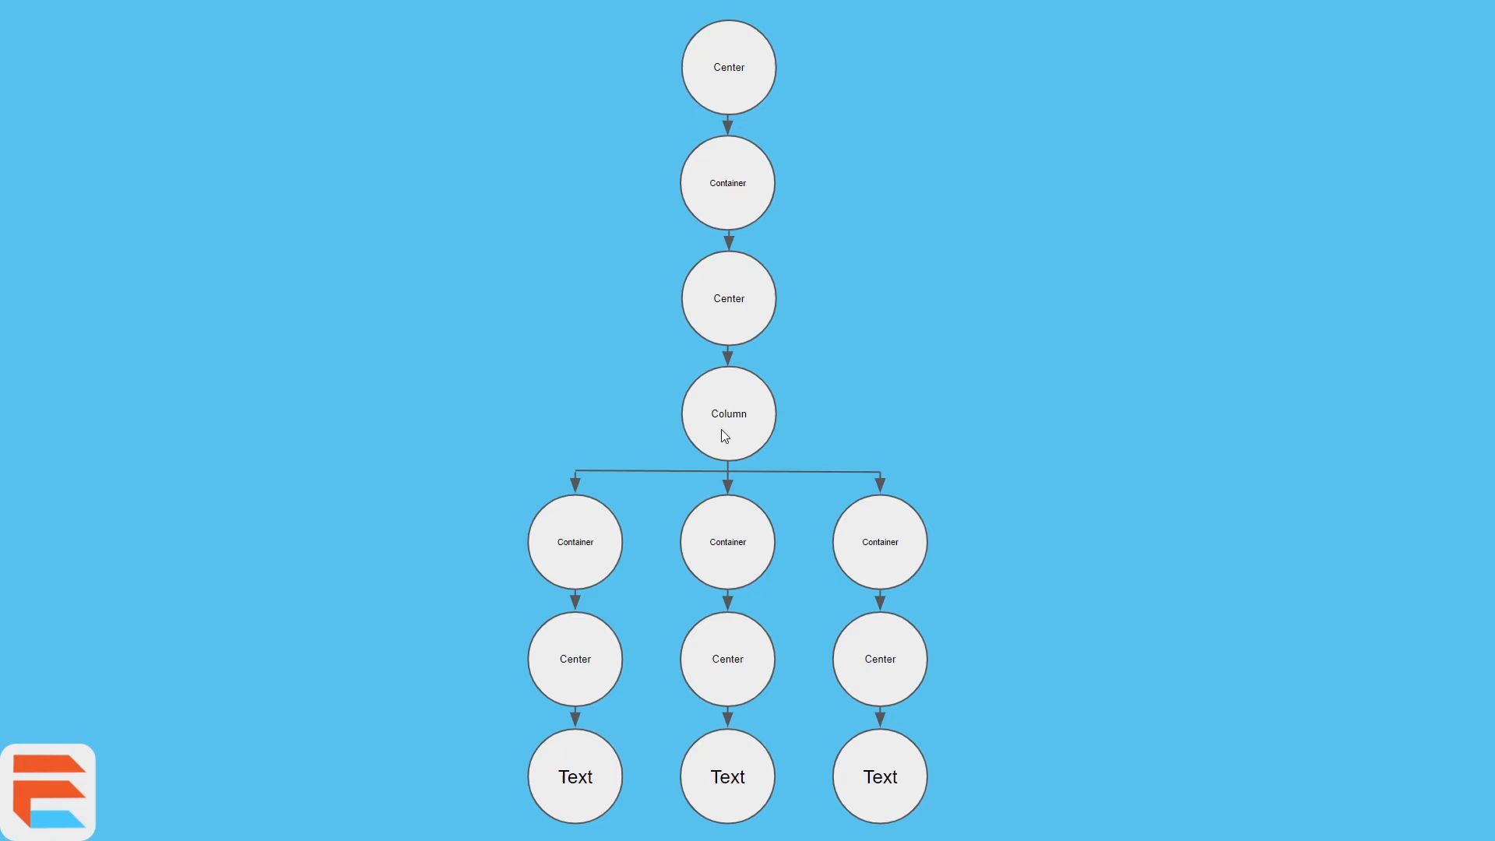
{"action": "mouse_move", "coordinate": [880, 540]}
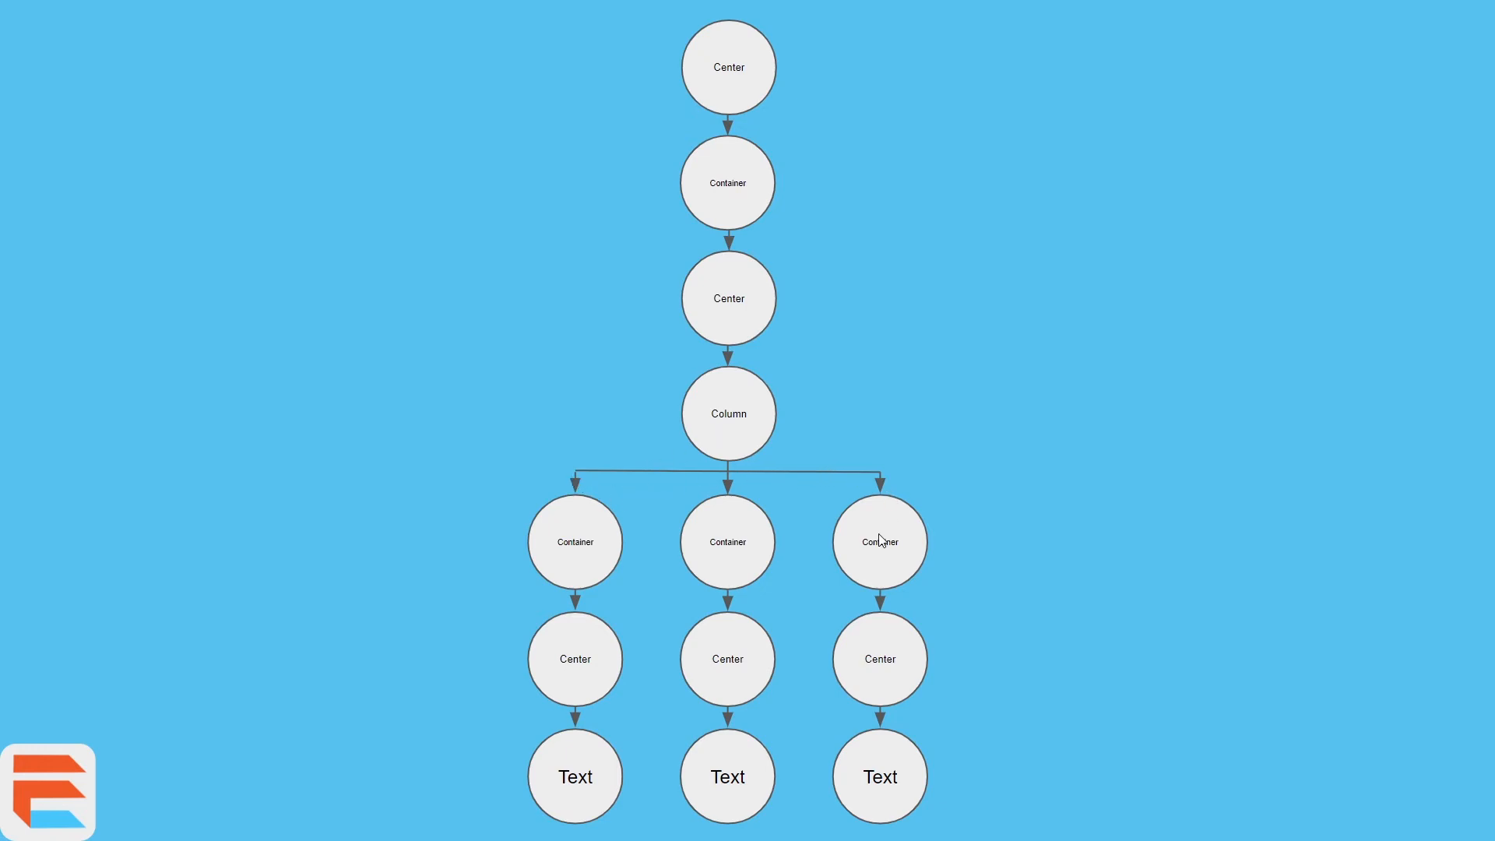
{"action": "mouse_move", "coordinate": [563, 544]}
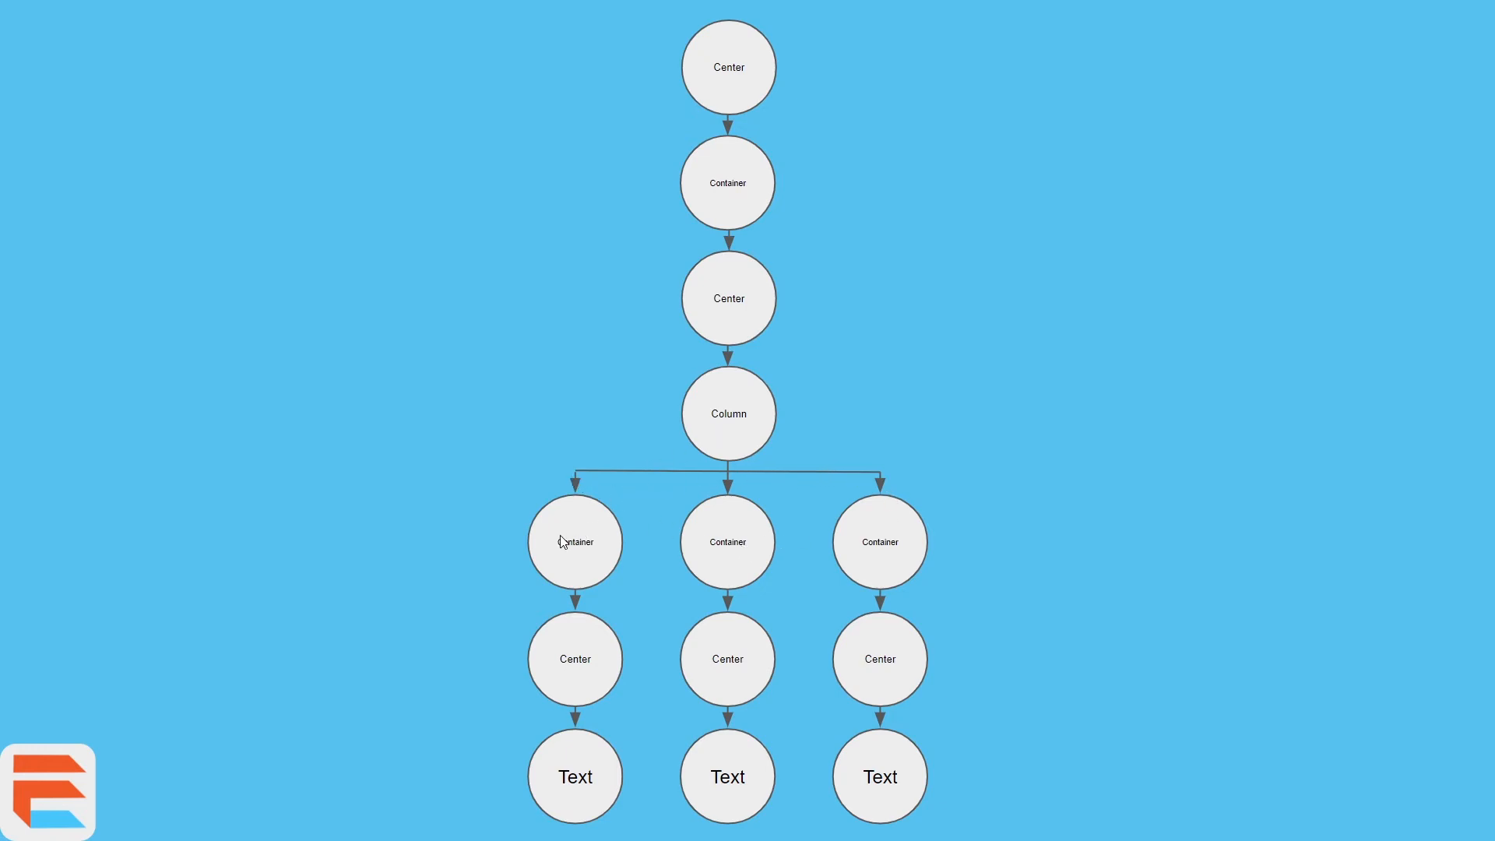
{"action": "mouse_move", "coordinate": [868, 532]}
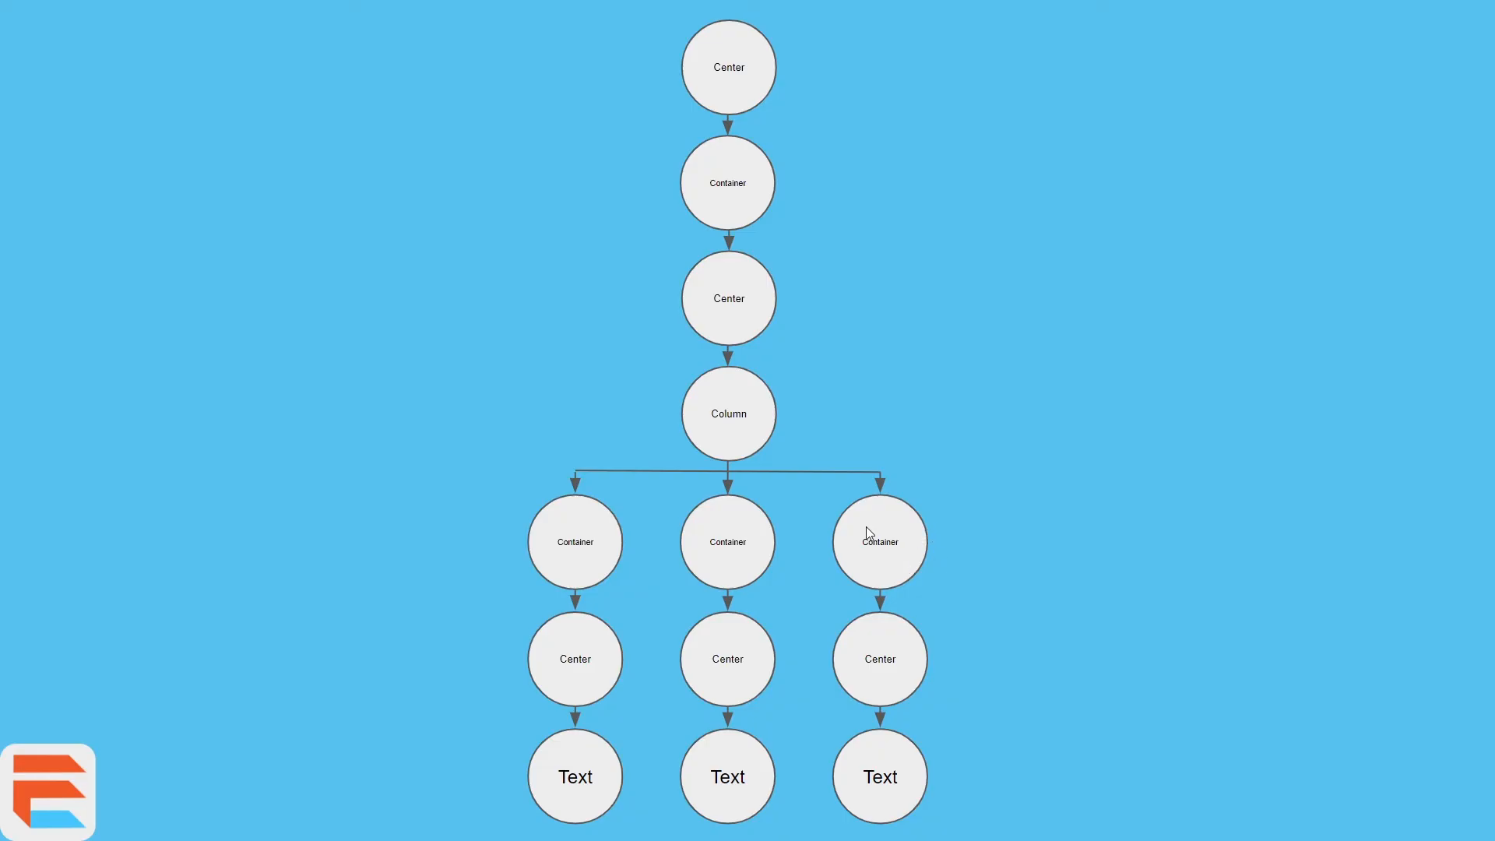
{"action": "mouse_move", "coordinate": [1009, 716]}
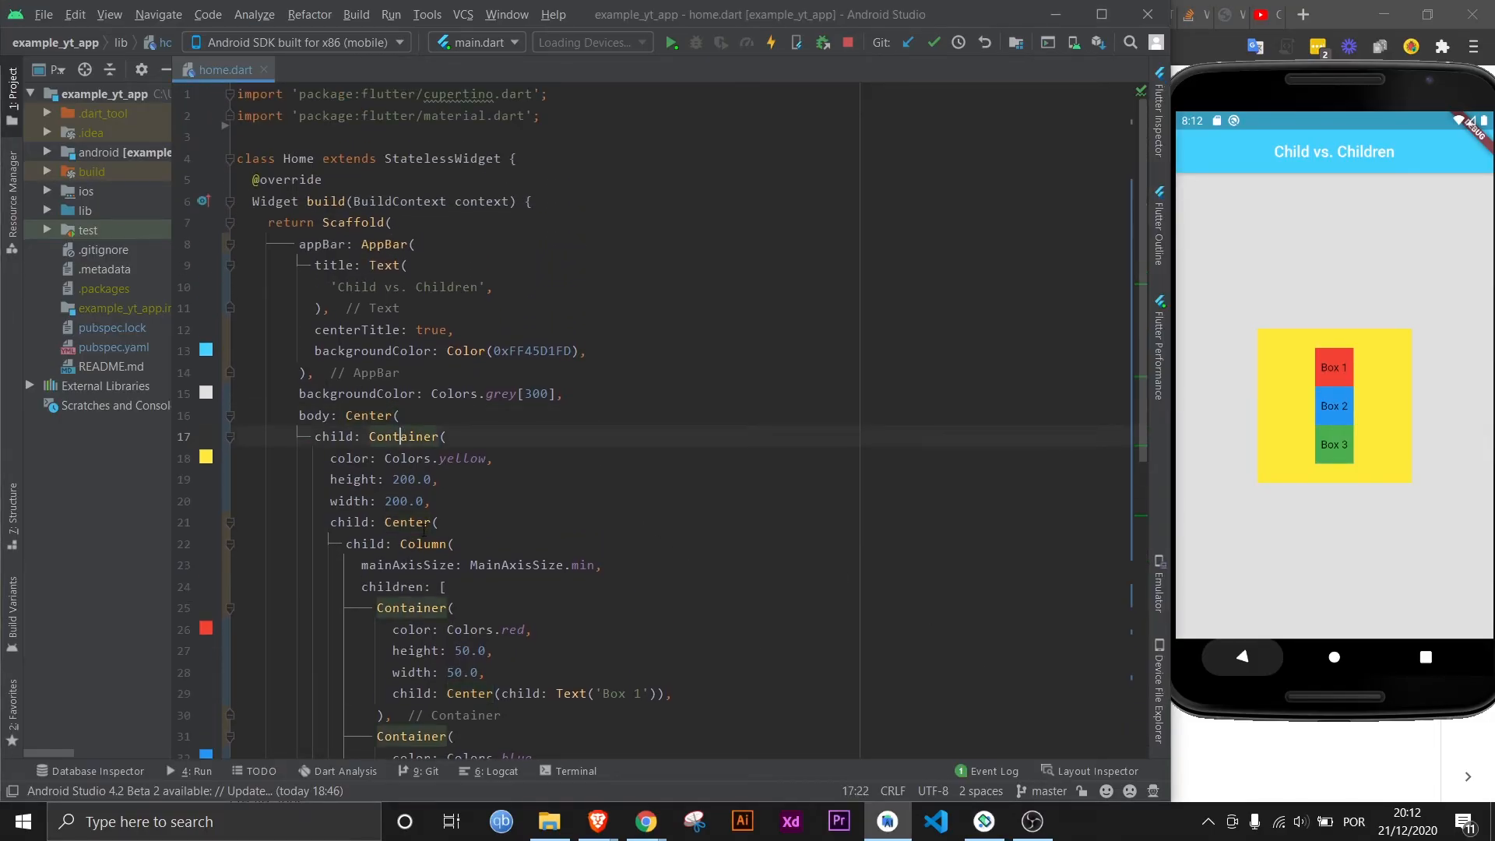
- Review the centred box labels and close the Android Studio window to get the exit prompt
{"action": "scroll", "scroll_direction": "down", "scroll_amount": 3}
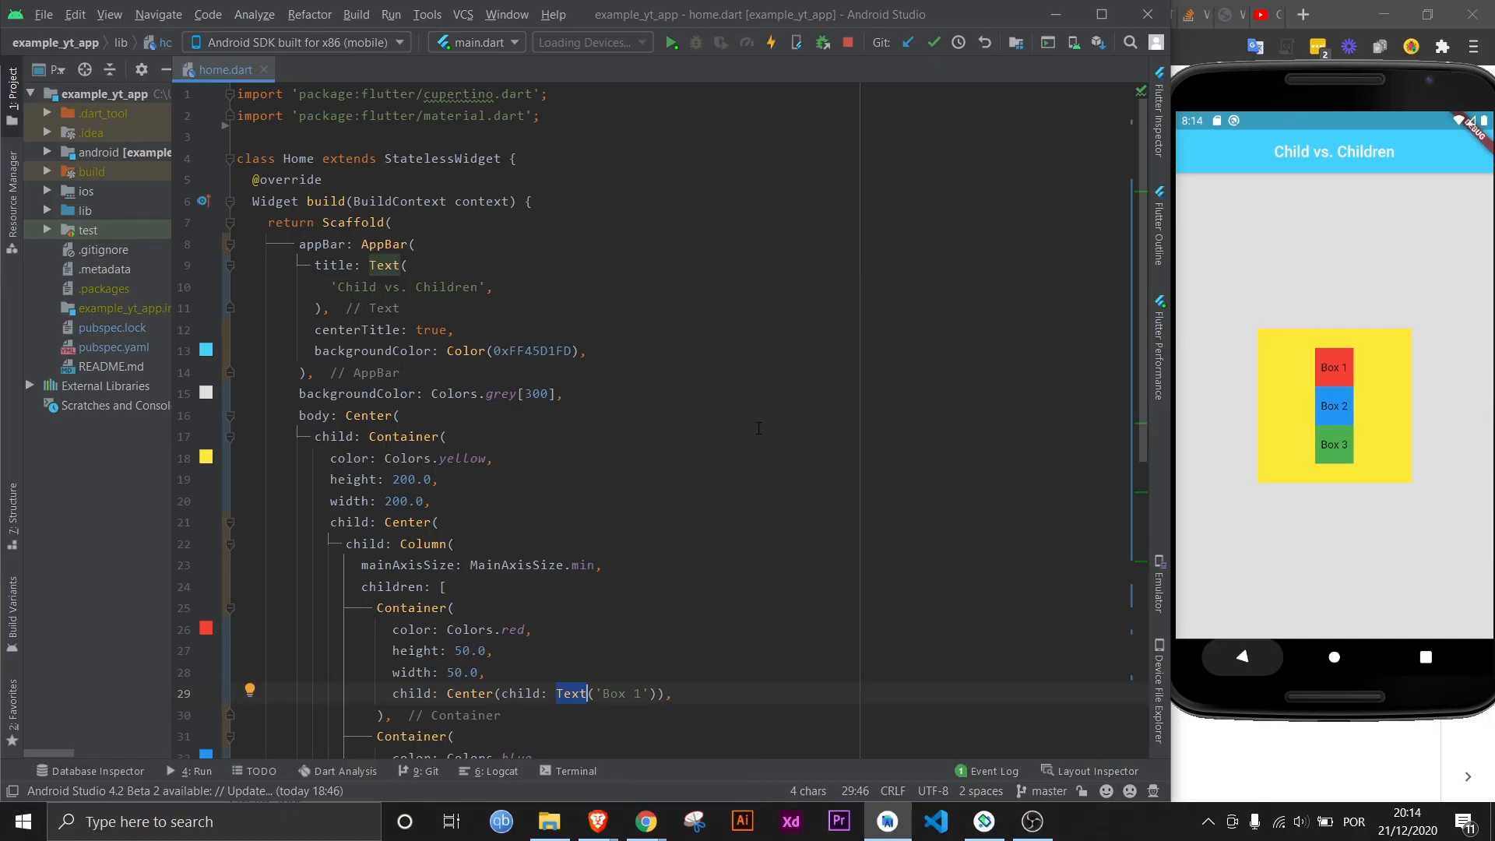
{"action": "left_click", "coordinate": [1146, 14]}
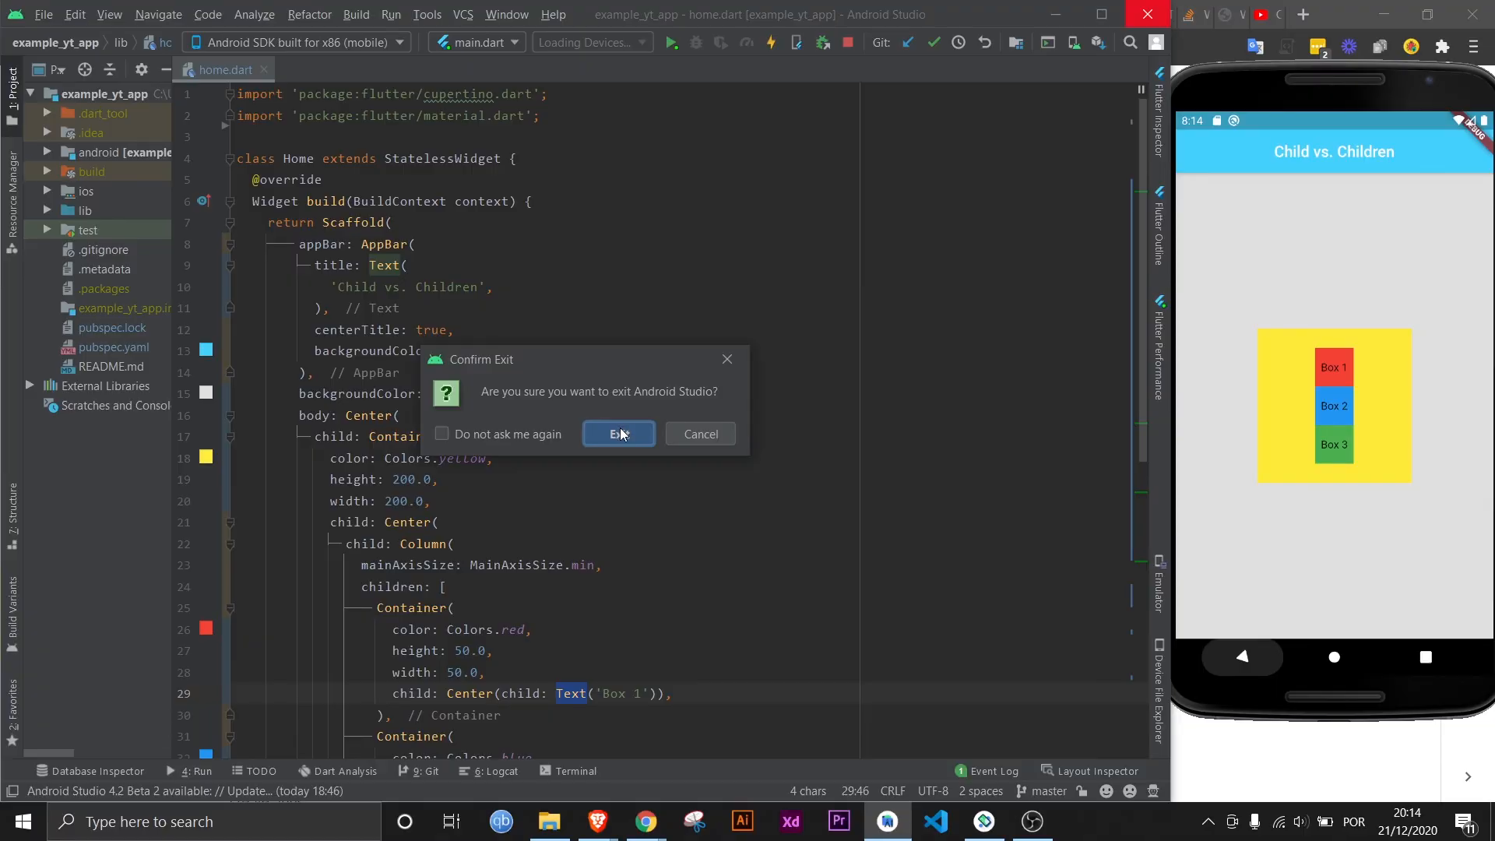